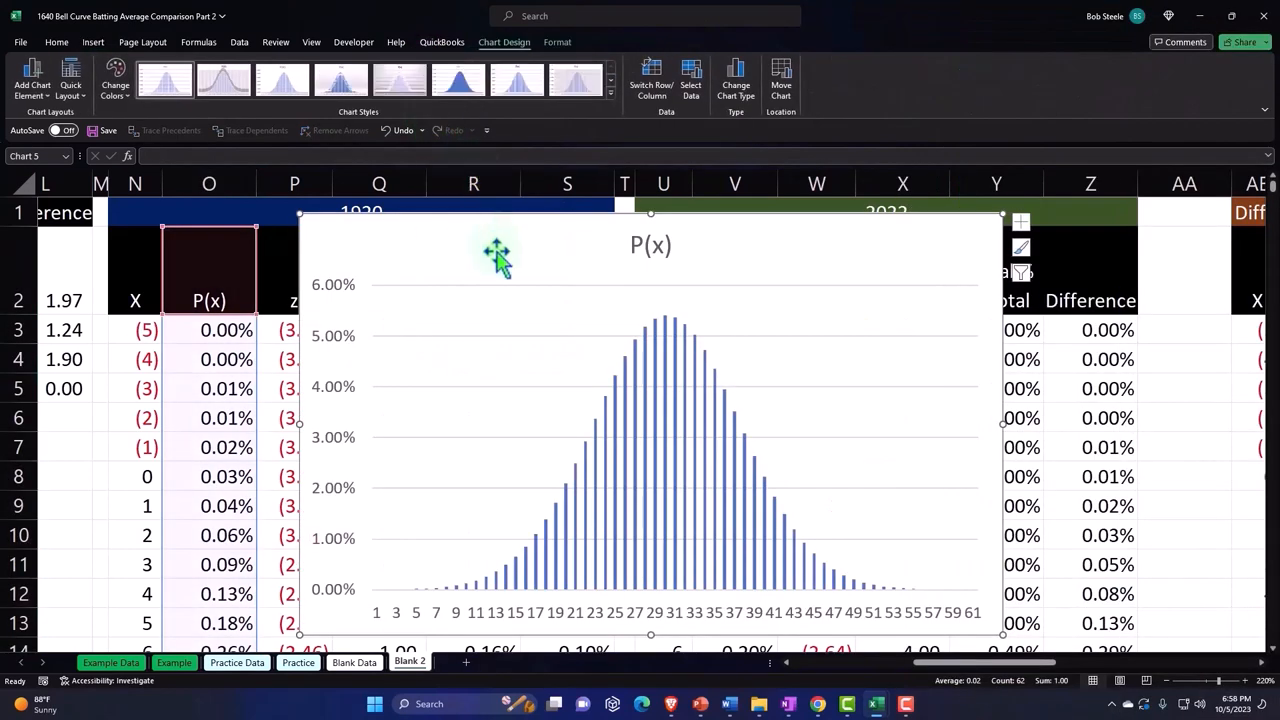
Move the P(x) bell-curve chart to the right of the 1920 table, clear of its cells
drag(496, 252, 896, 312)
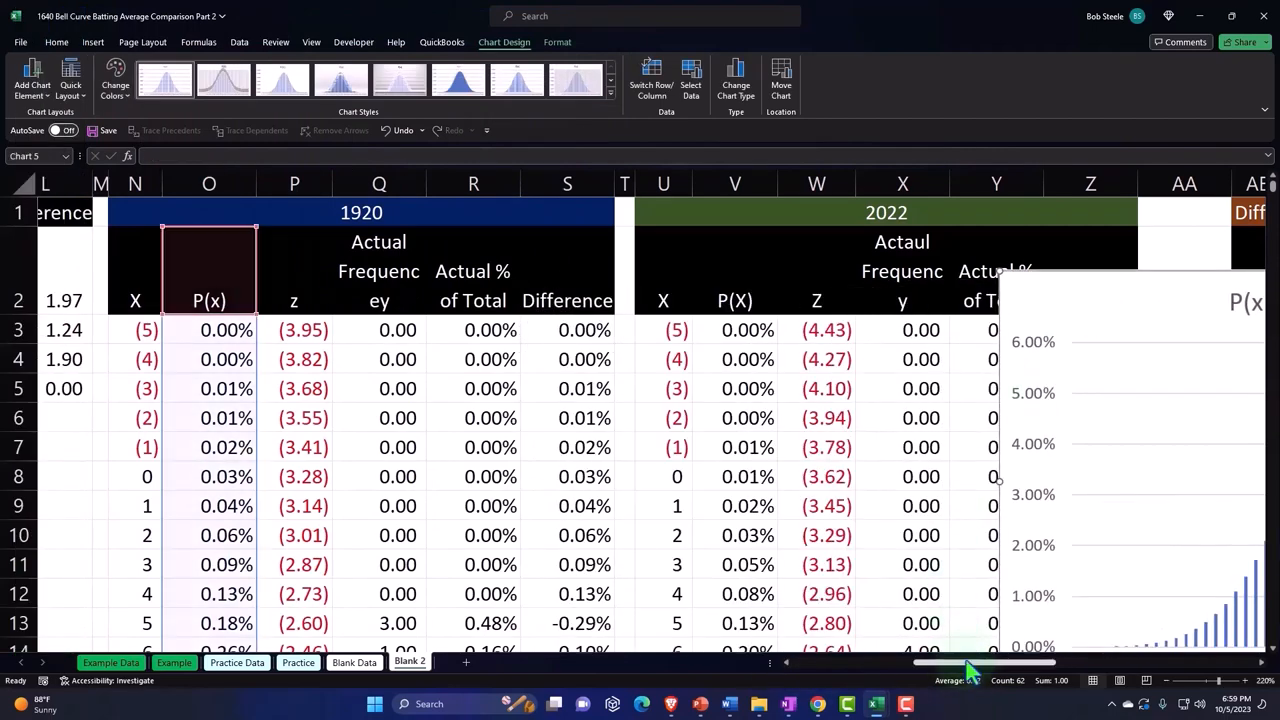
scroll(right, 3)
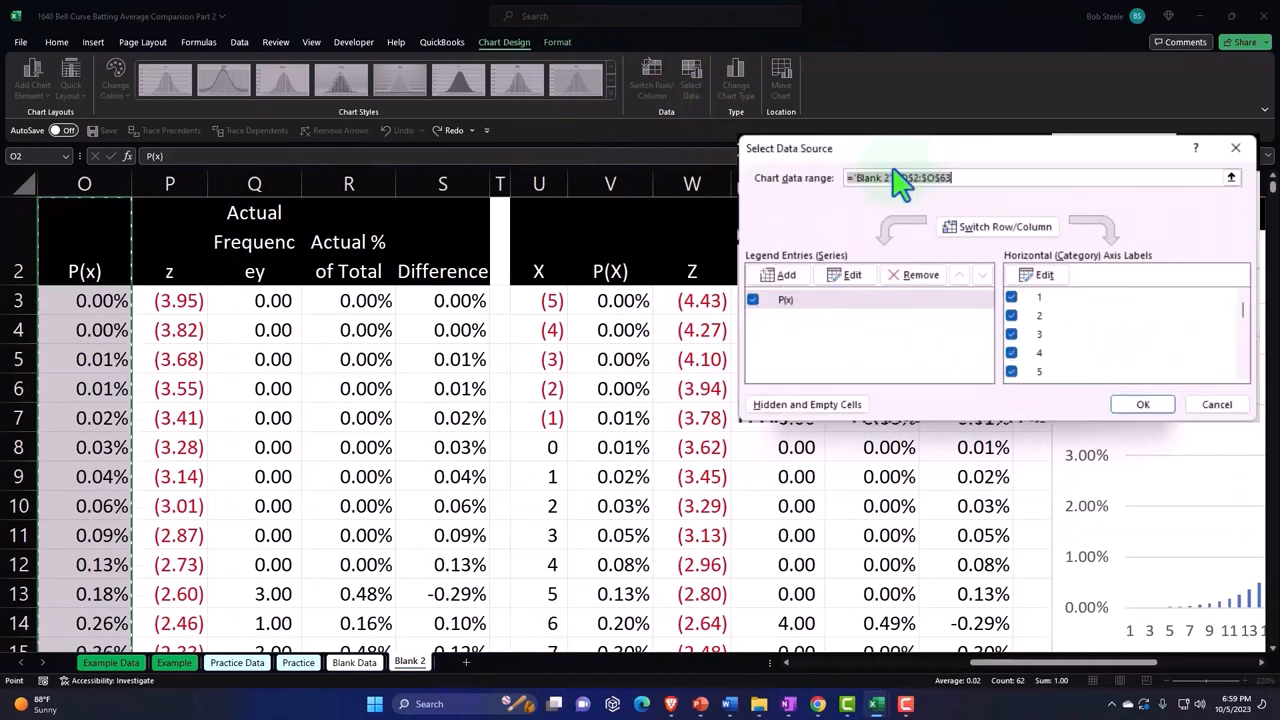
Add a new chart series named 'P(x) 2022' in Select Data Source
click(1044, 274)
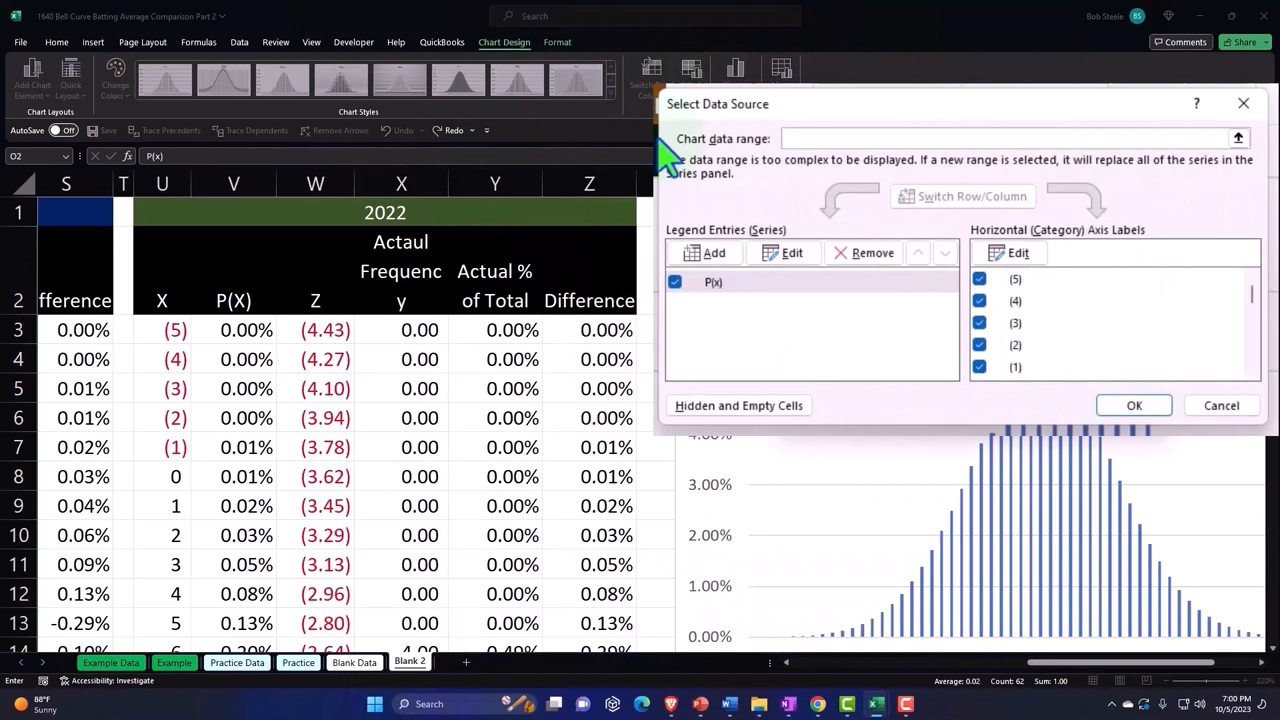
click(714, 252)
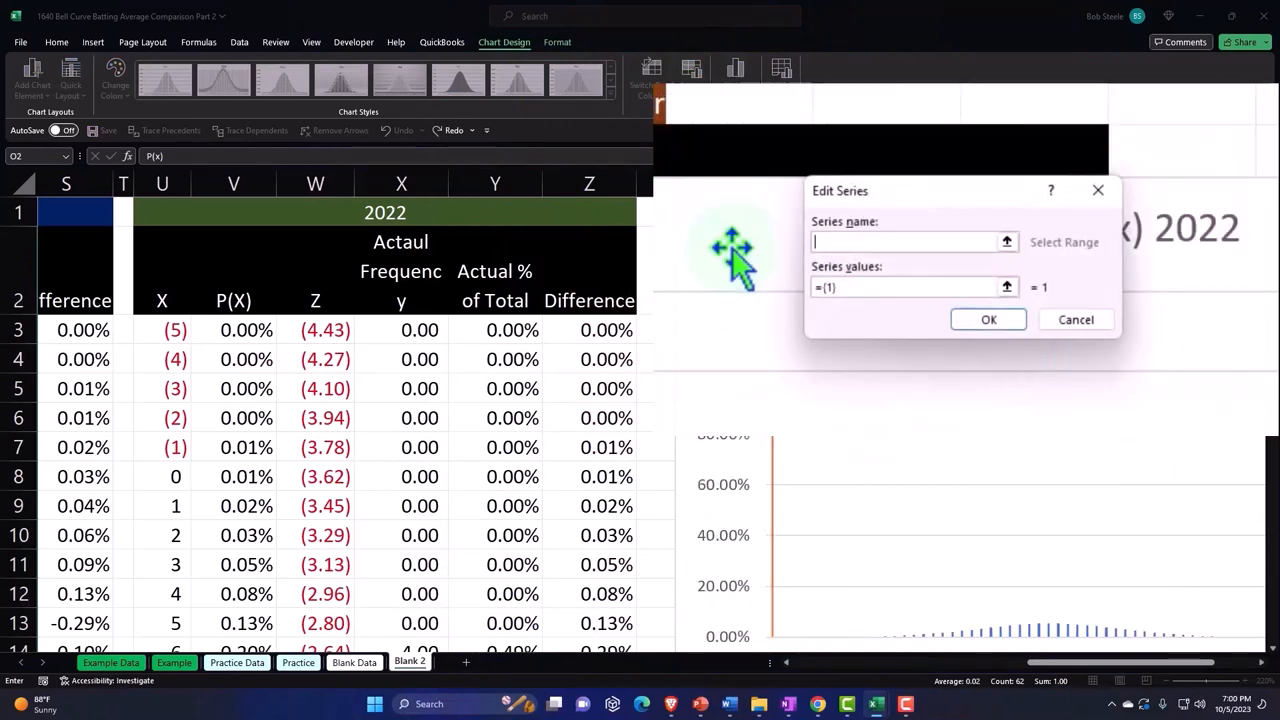
click(232, 270)
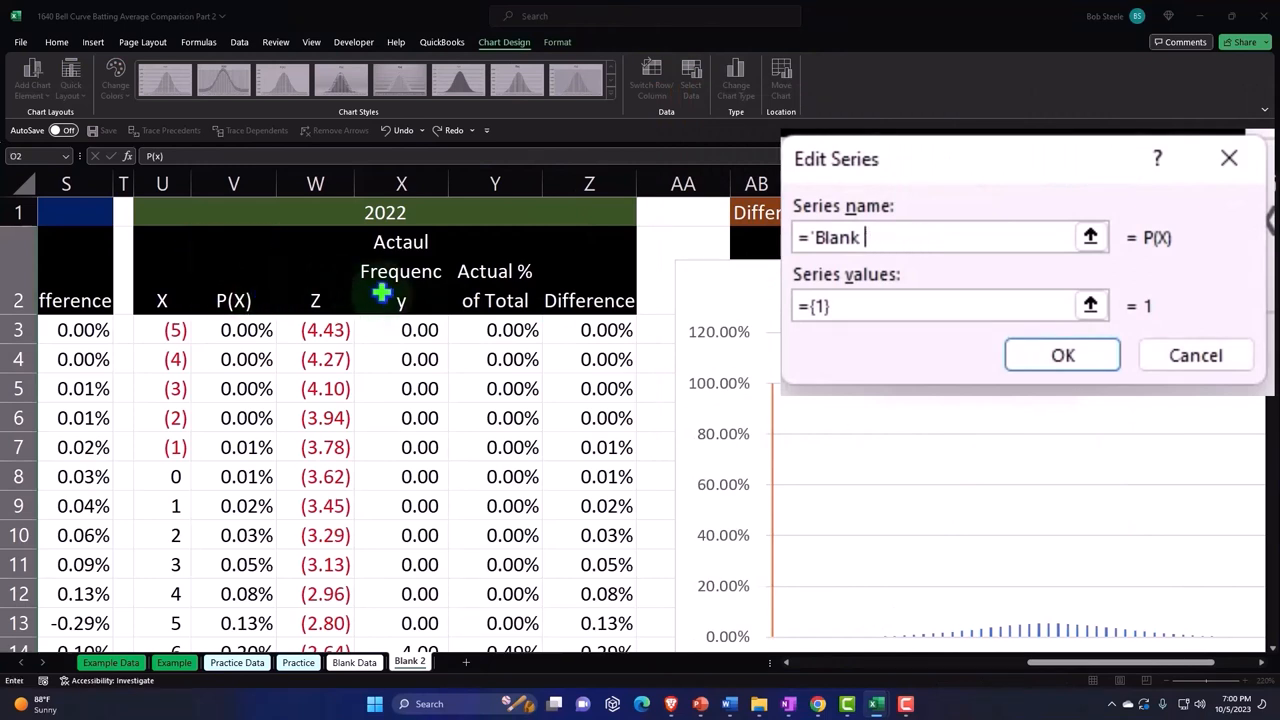
text(P)
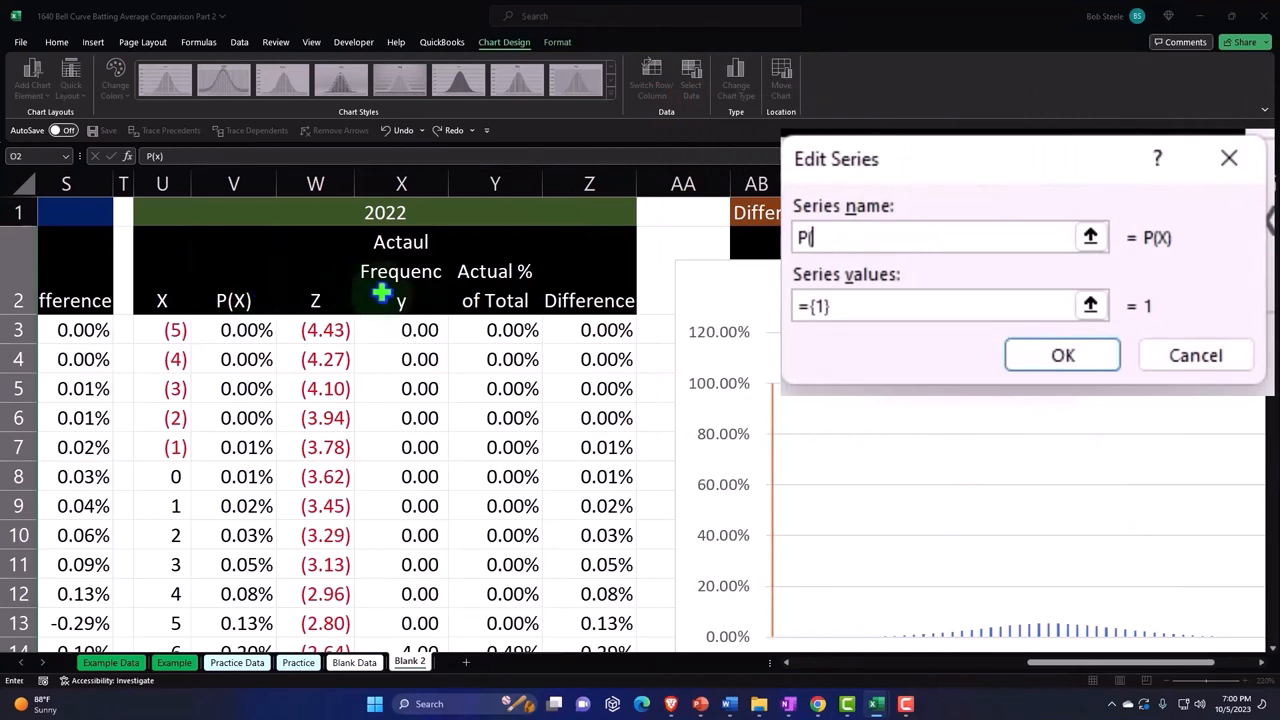
text((x))
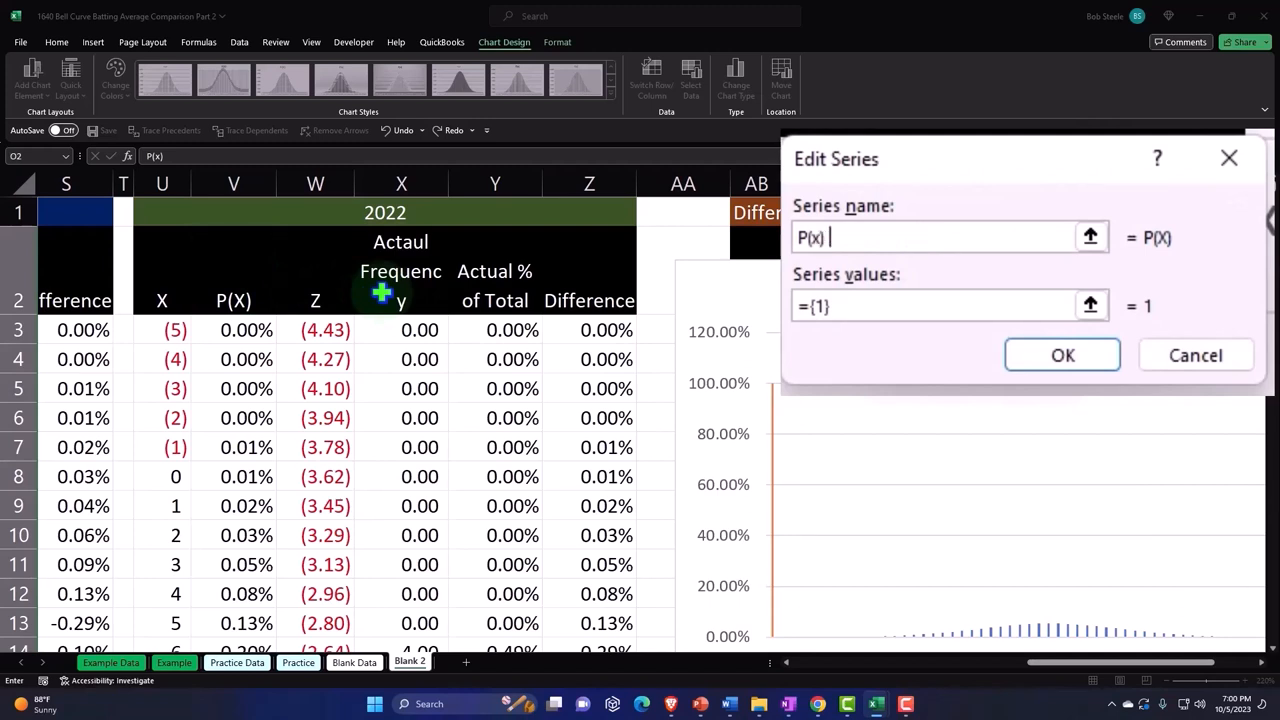
text(2022)
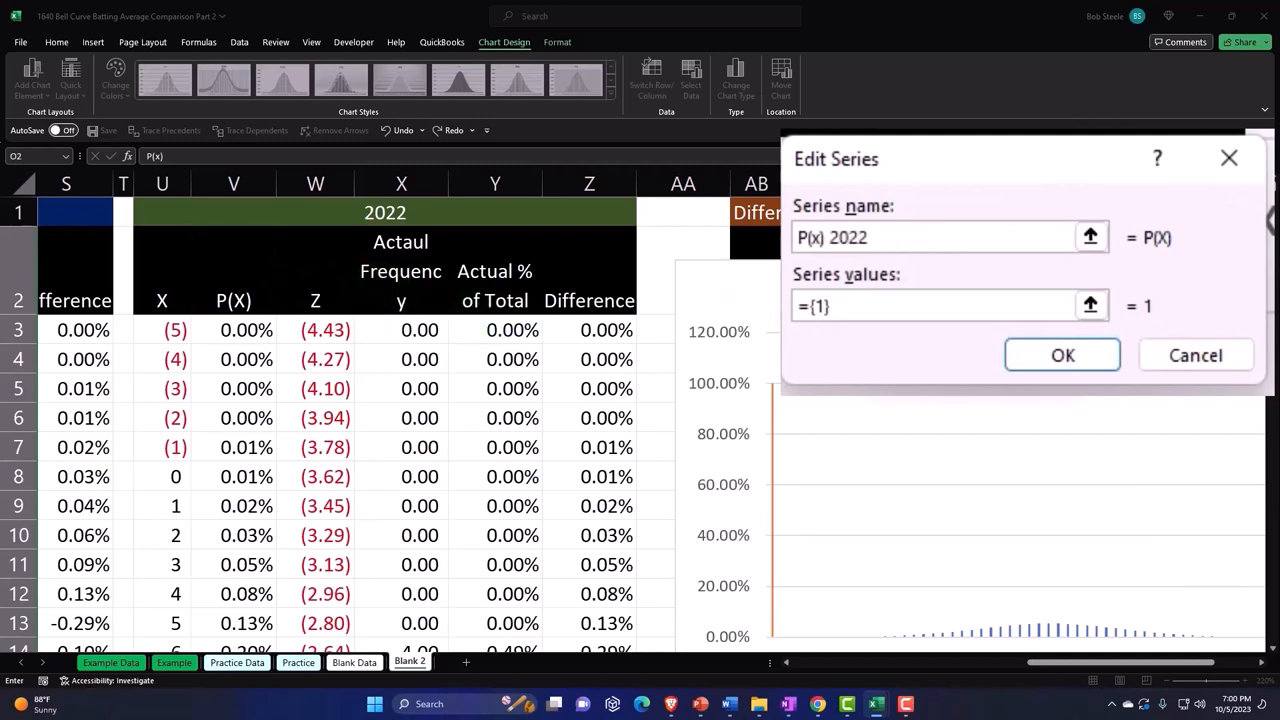
Point the new series' values at the 2022 P(X) cells 'Blank 2'!$V$3:$V$64 and confirm
click(900, 306)
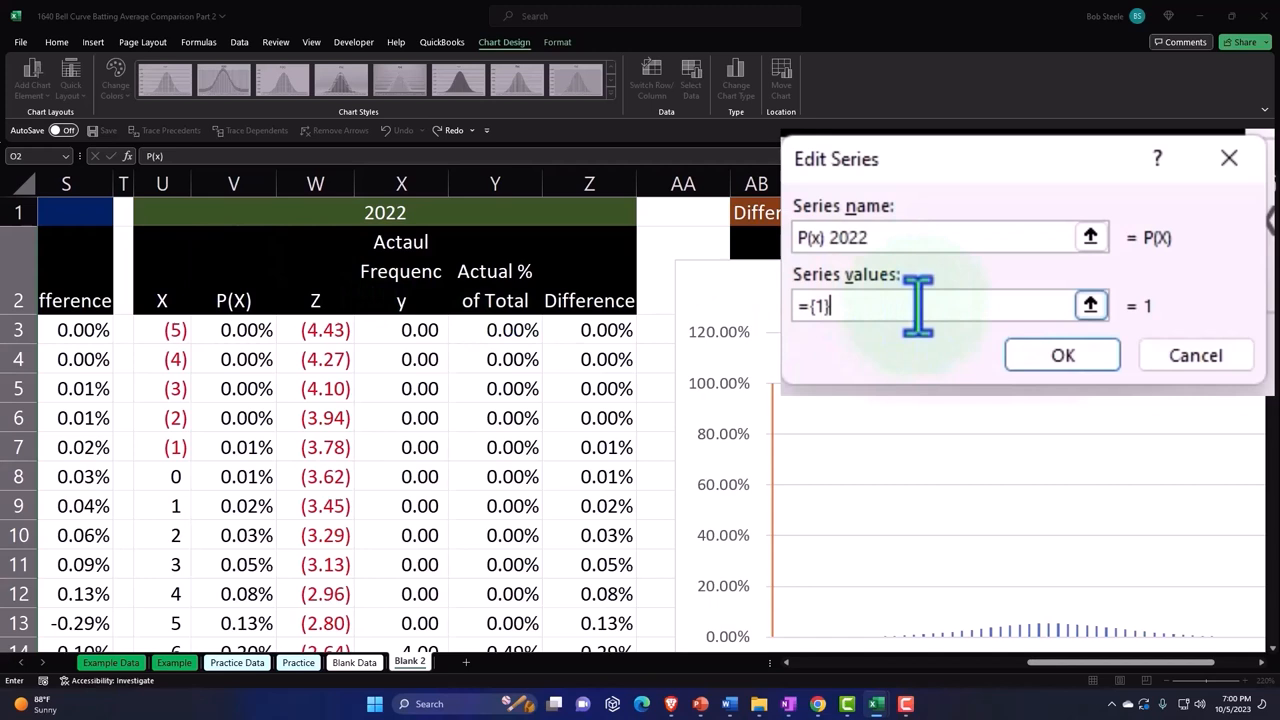
key(ctrl+a)
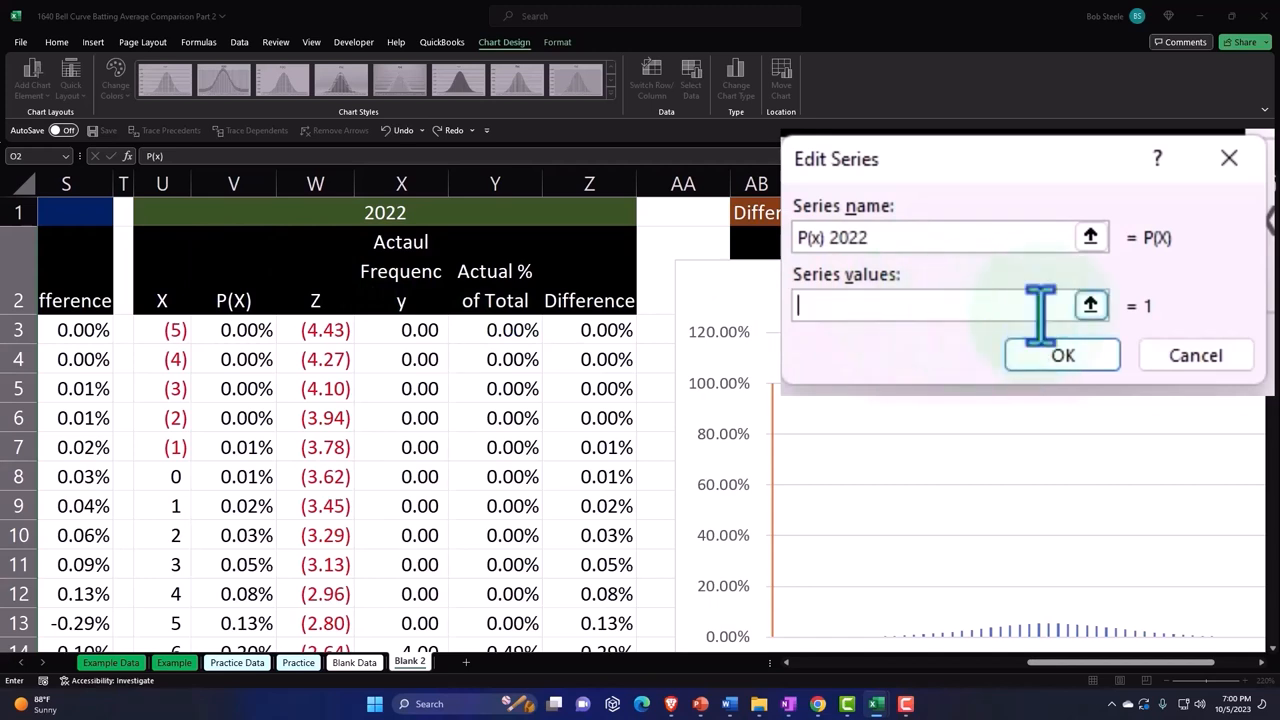
click(1088, 304)
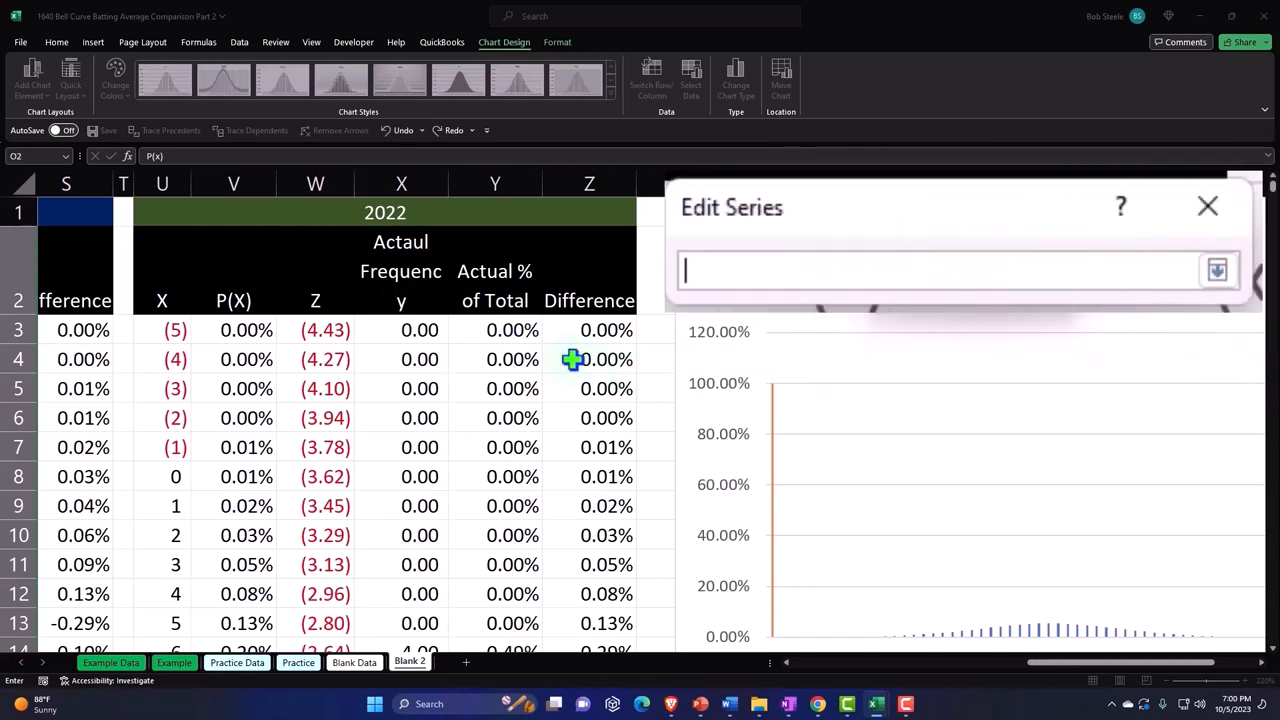
click(234, 330)
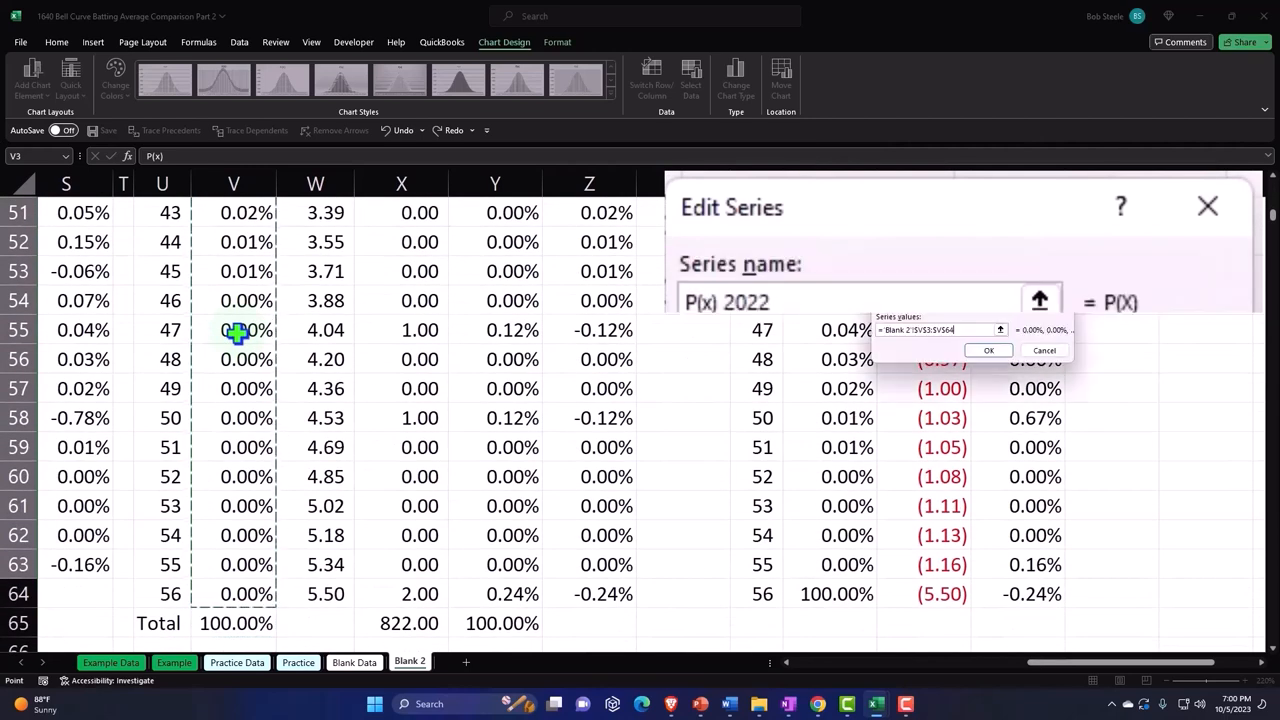
click(988, 350)
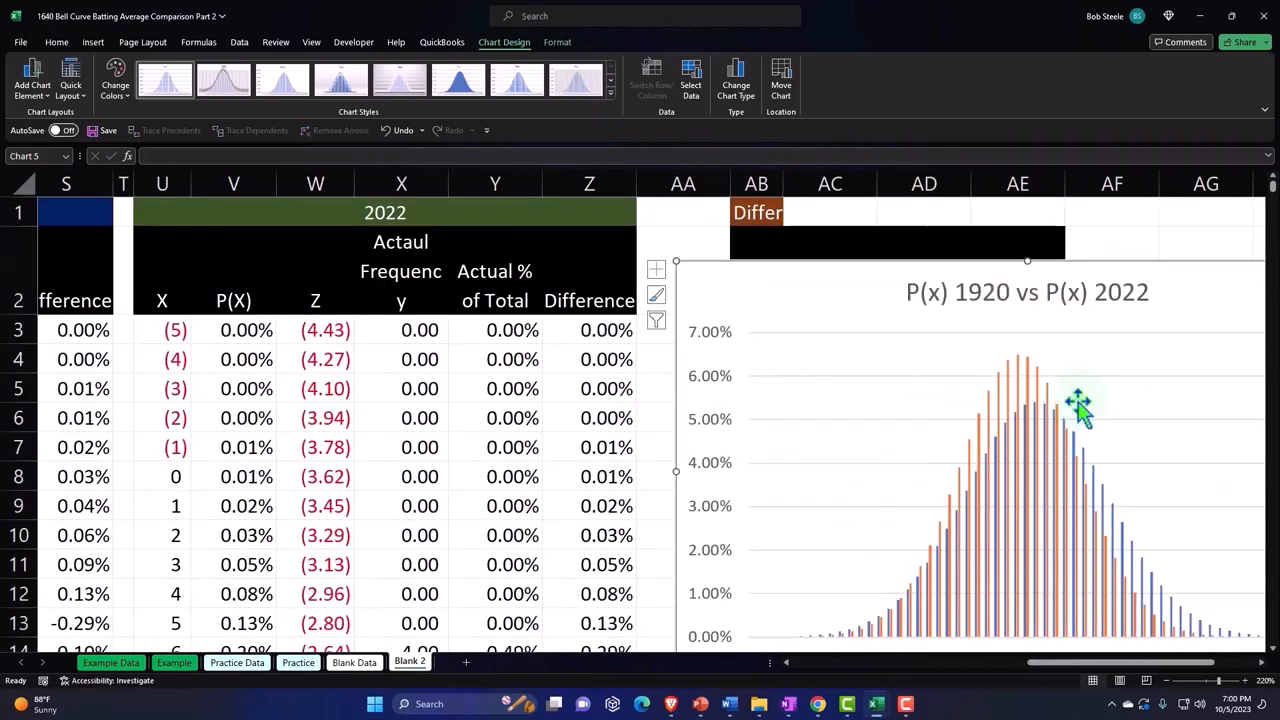
Scroll to the comparison chart and select the orange 2022 series for editing
scroll(right, 3)
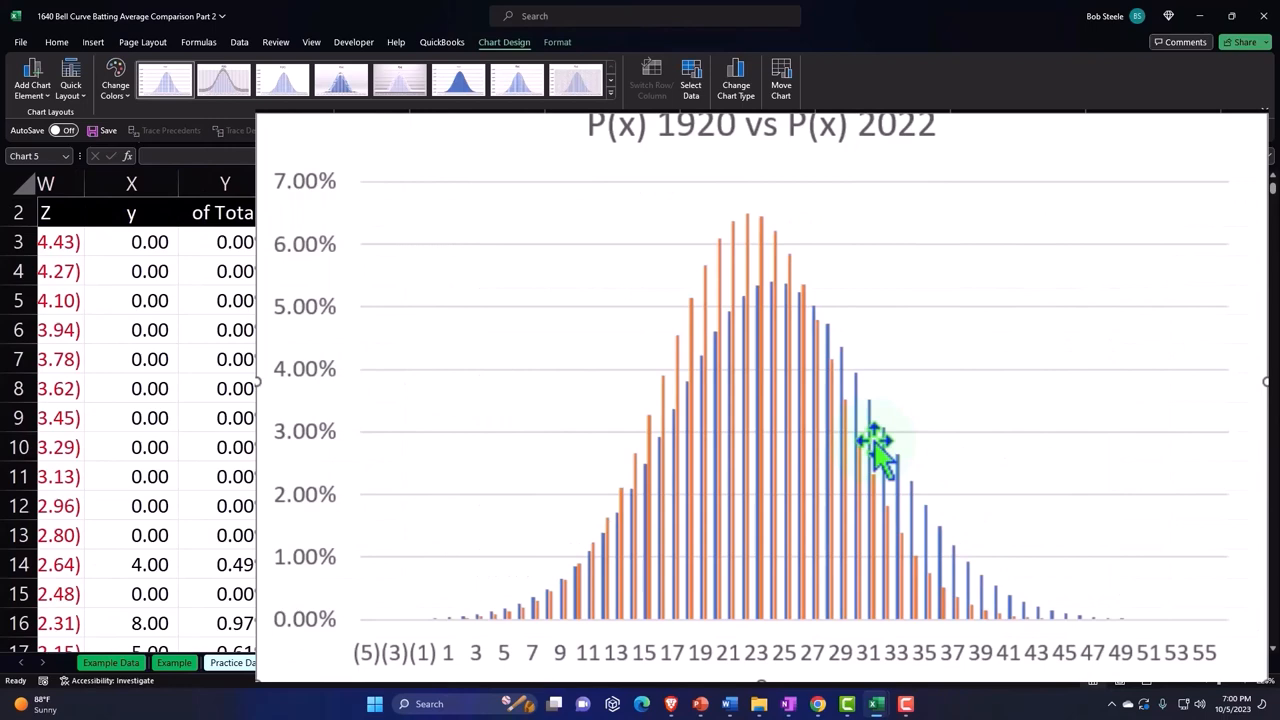
mouse_move(800, 544)
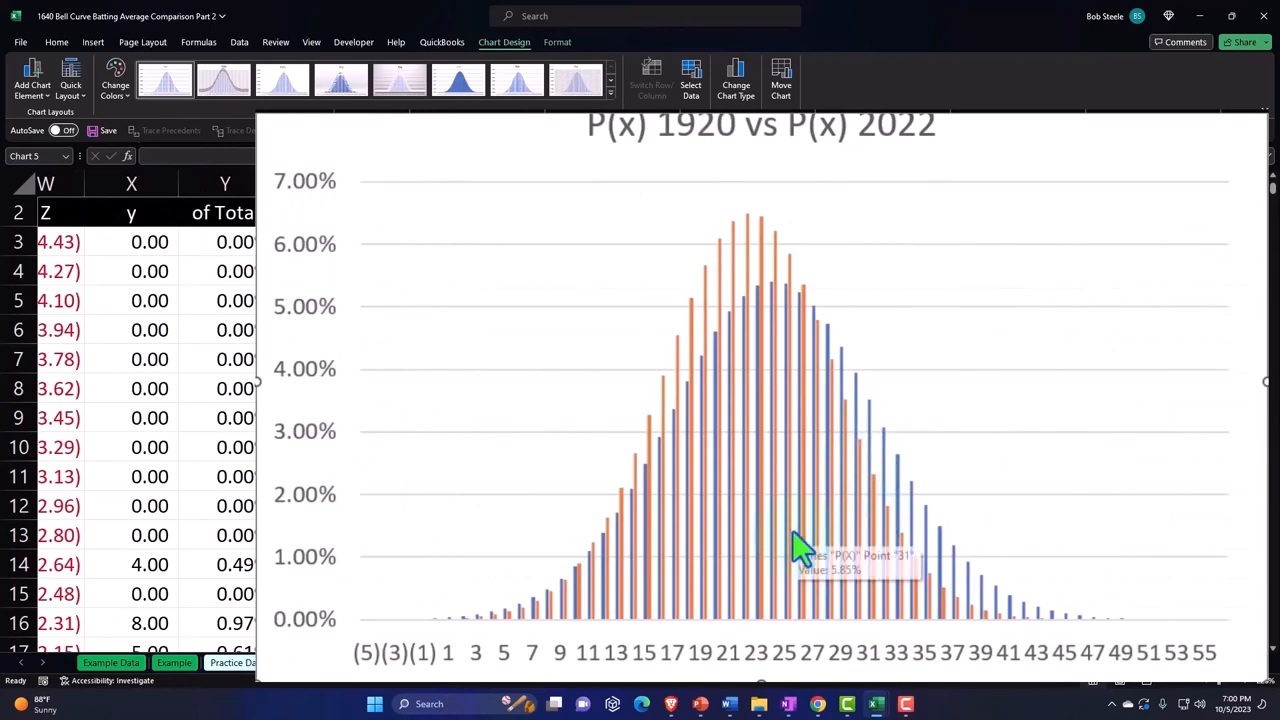
mouse_move(804, 560)
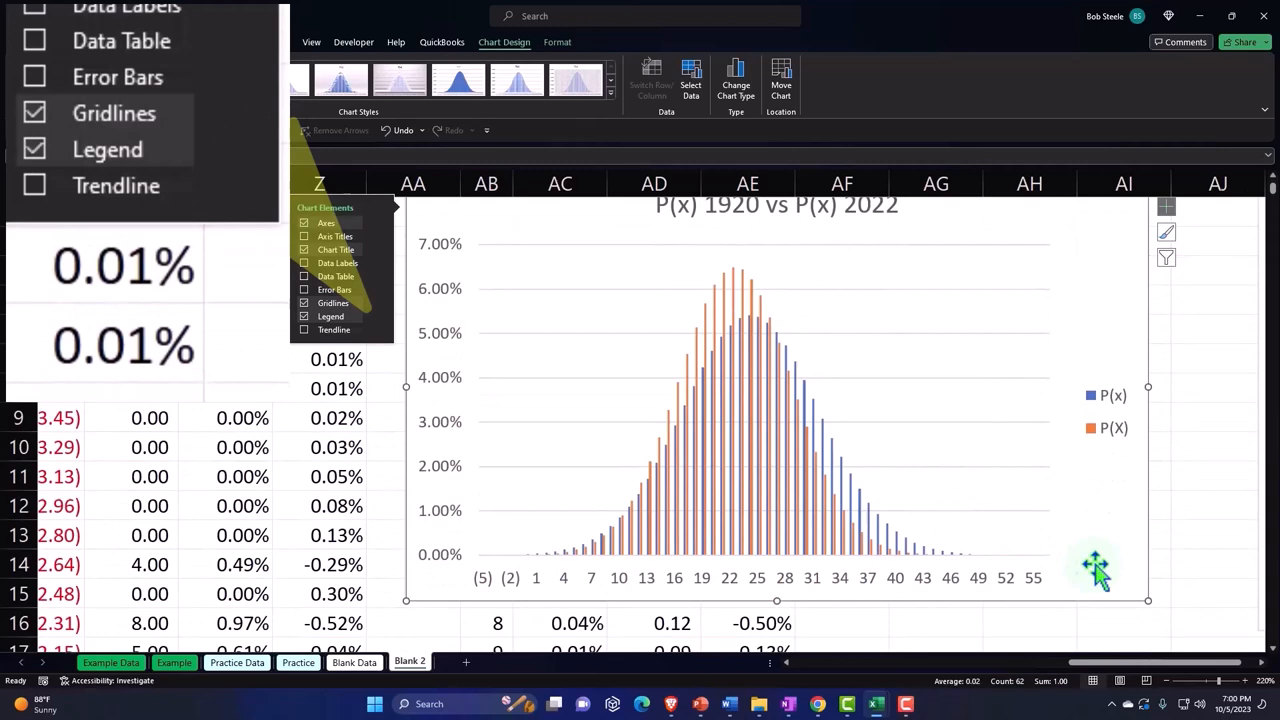
mouse_move(730, 304)
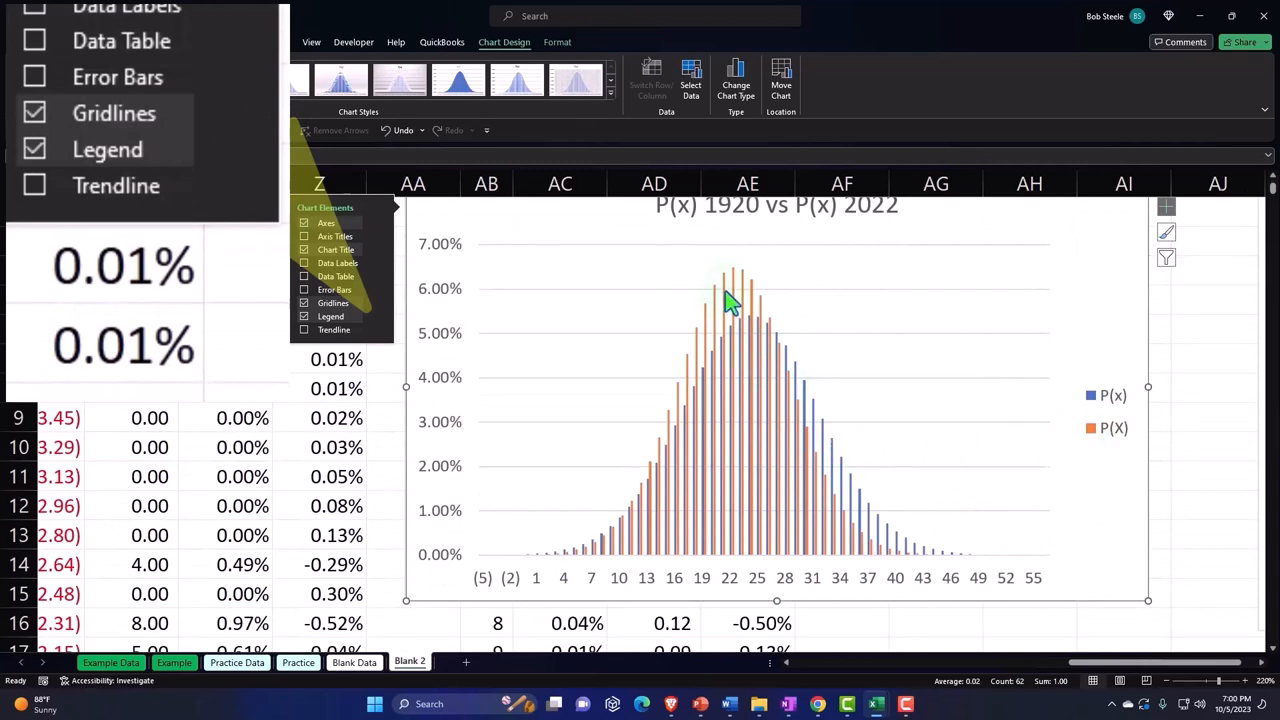
double_click(736, 290)
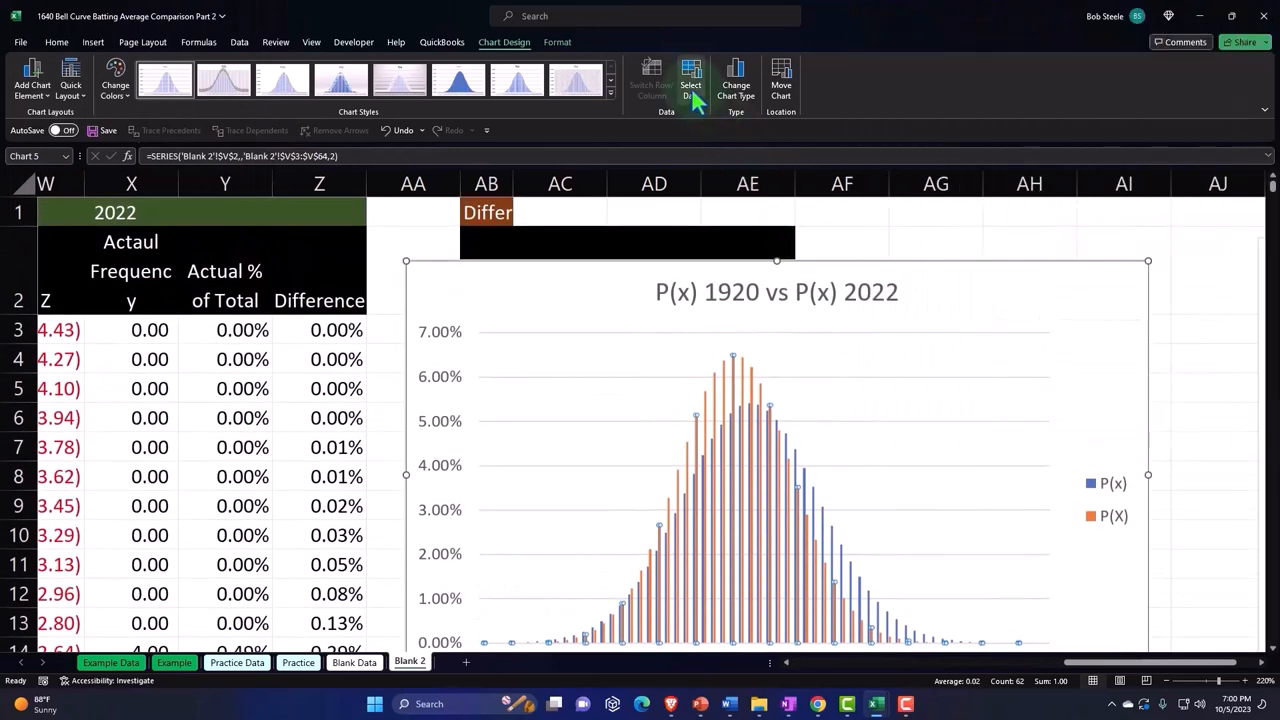
Rename the first chart series to 1920 in the data source settings
click(690, 78)
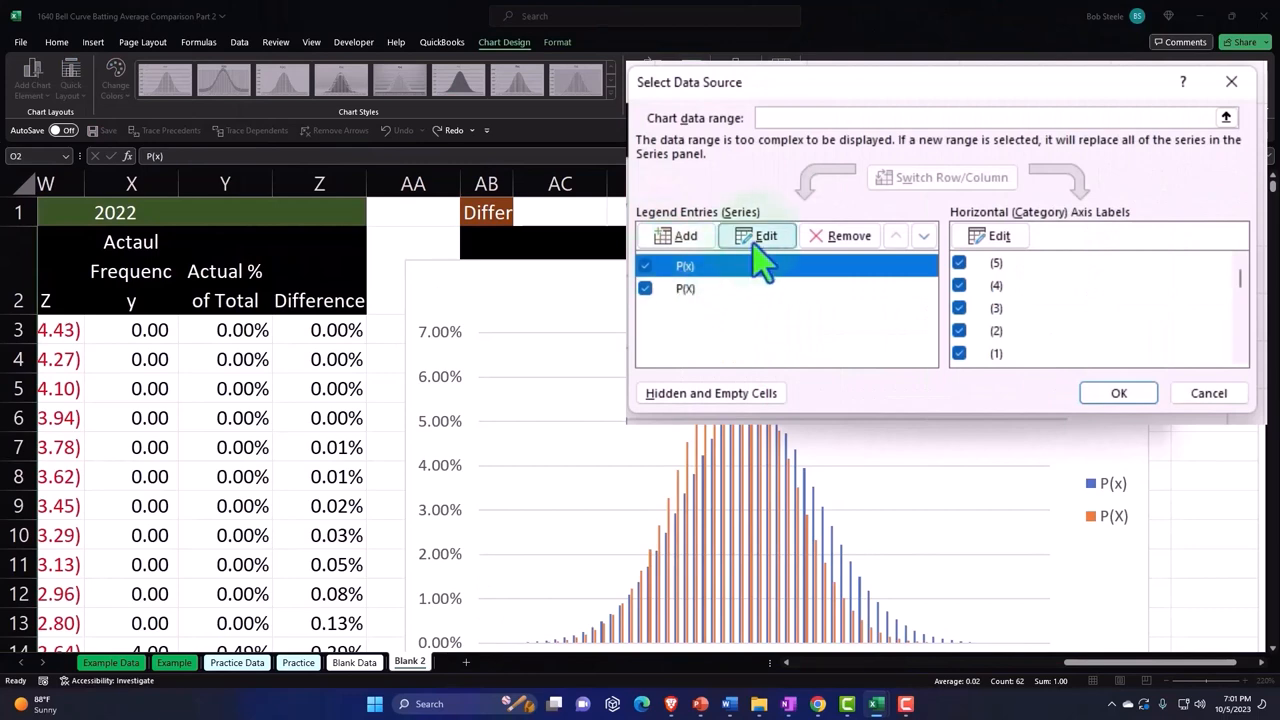
click(766, 236)
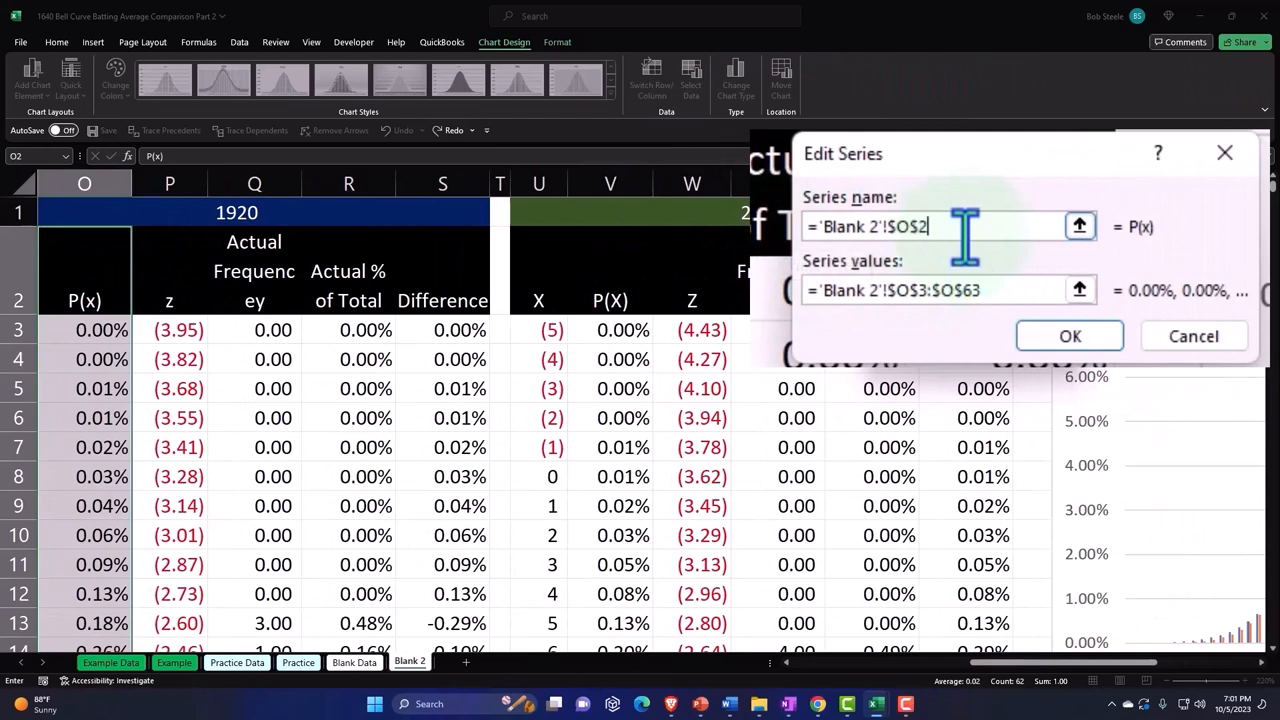
text(192)
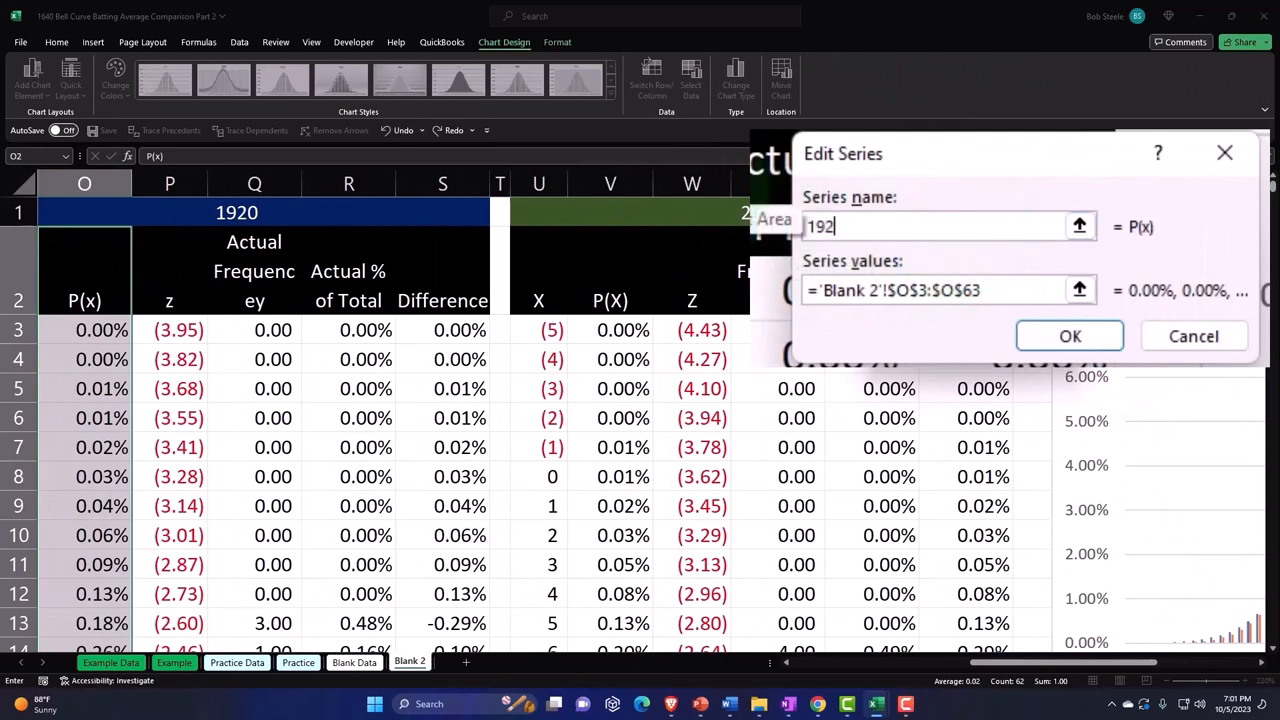
click(1068, 336)
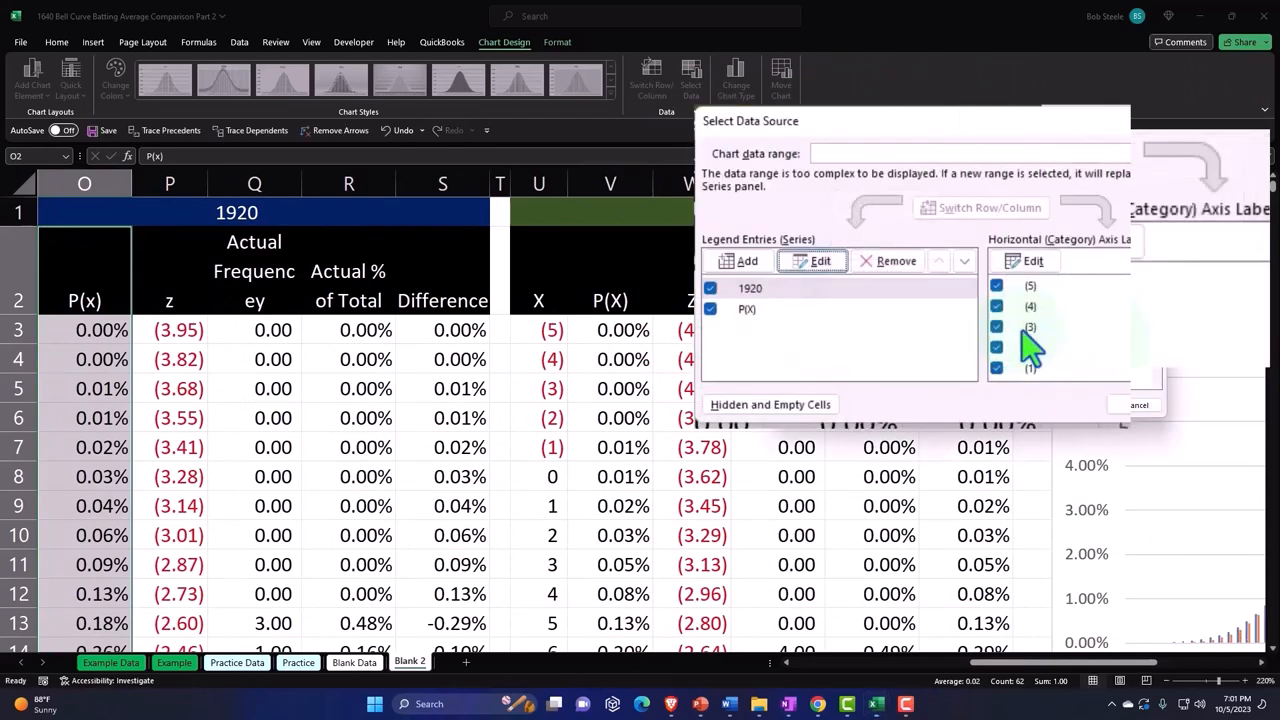
Rename the second series to 2022 so the legend reads 1920 and 2022
click(748, 308)
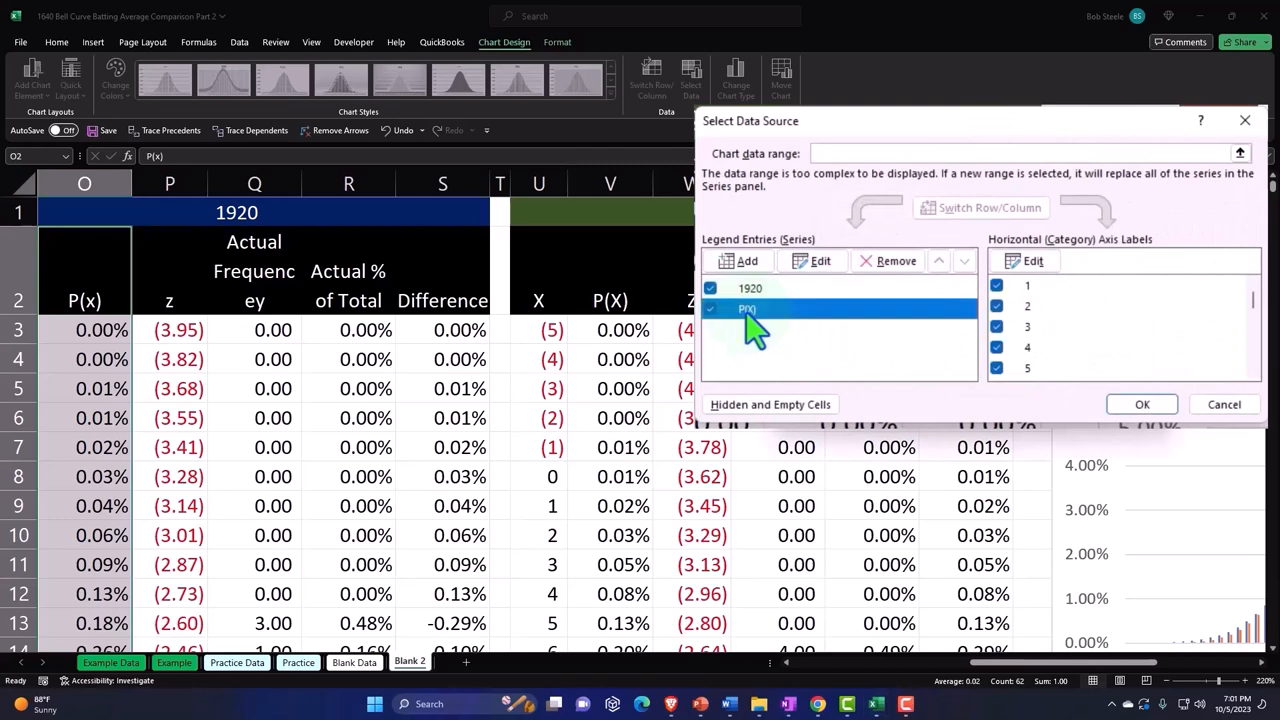
click(810, 260)
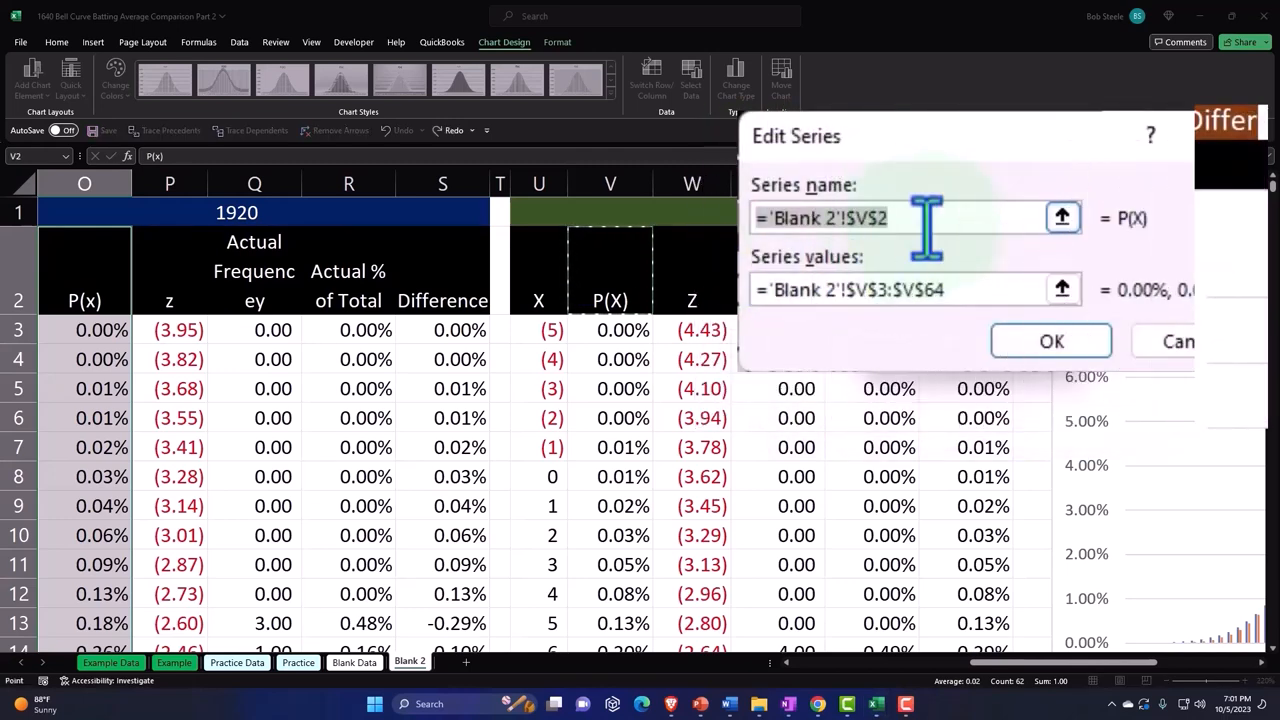
text(2022)
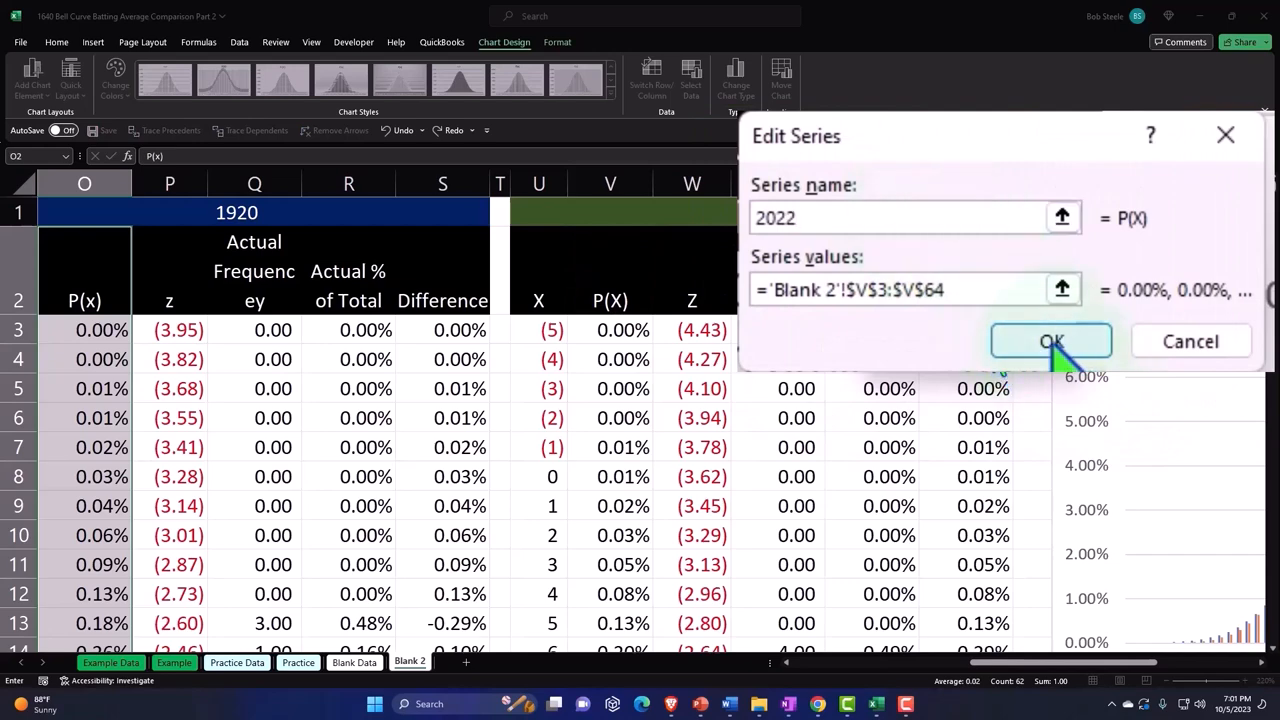
click(1048, 340)
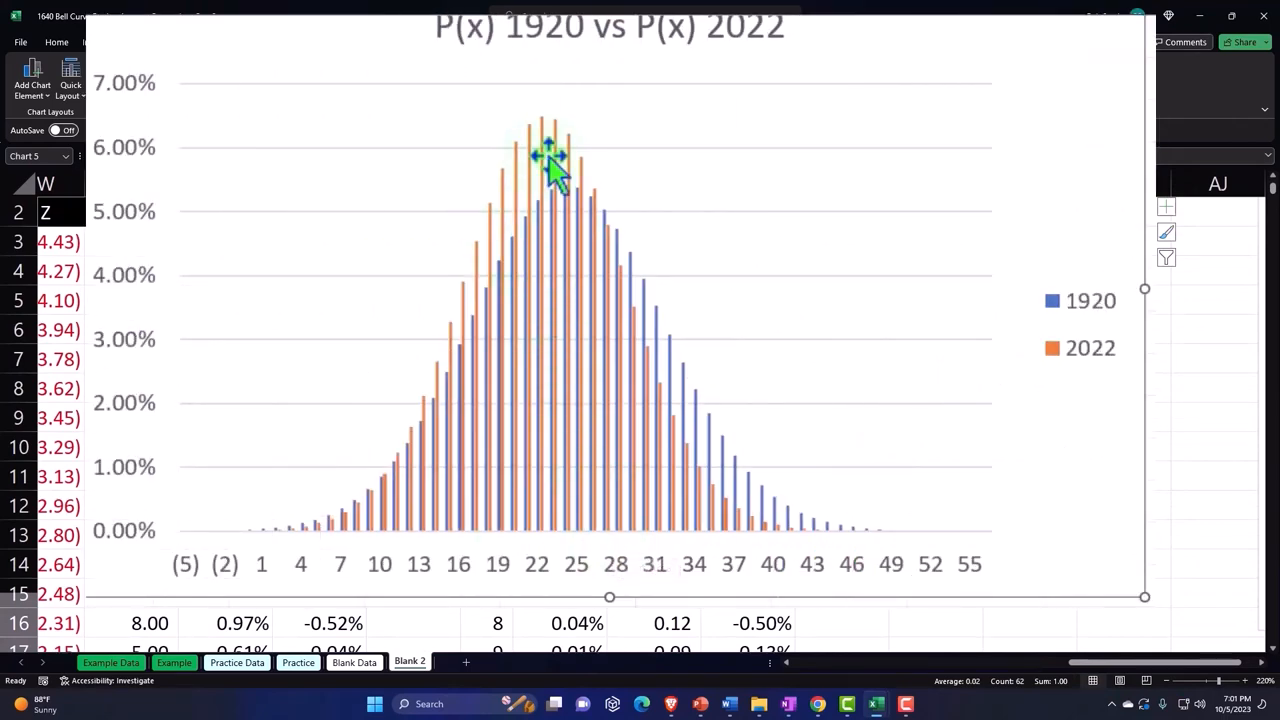
mouse_move(536, 170)
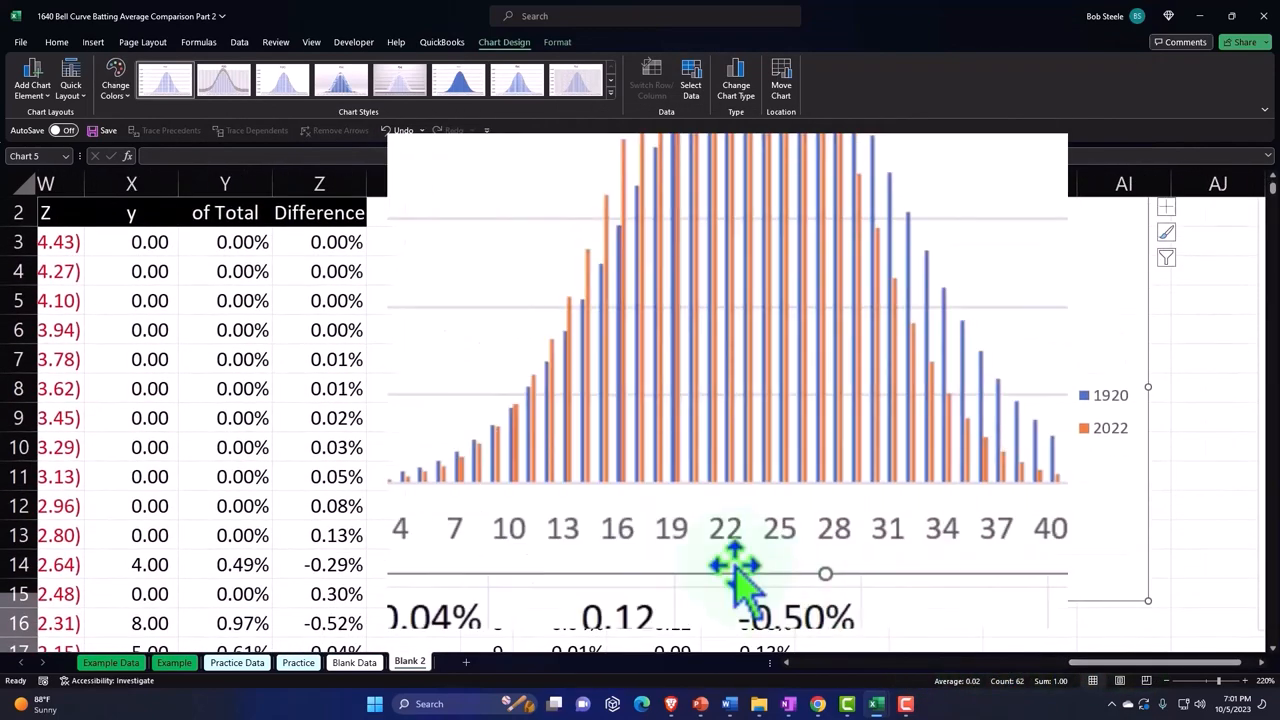
mouse_move(736, 570)
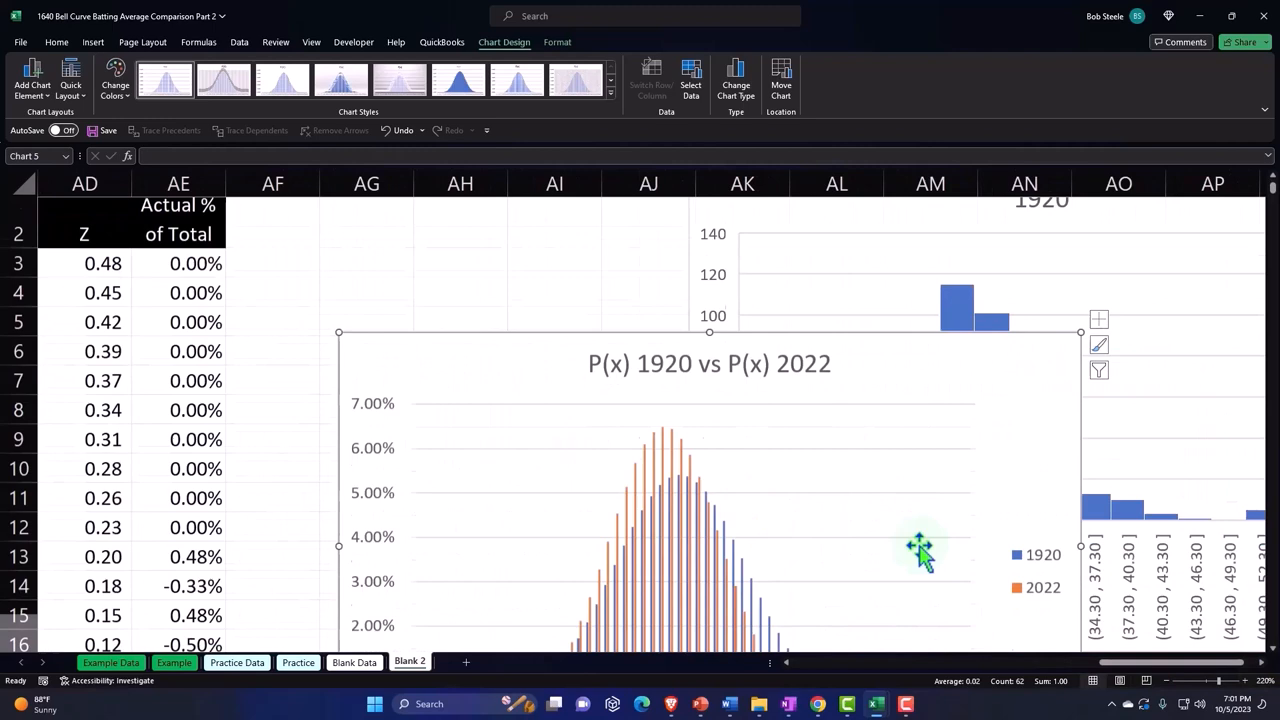
Scroll down to the histogram charts where the comparison chart now sits
scroll(down, 3)
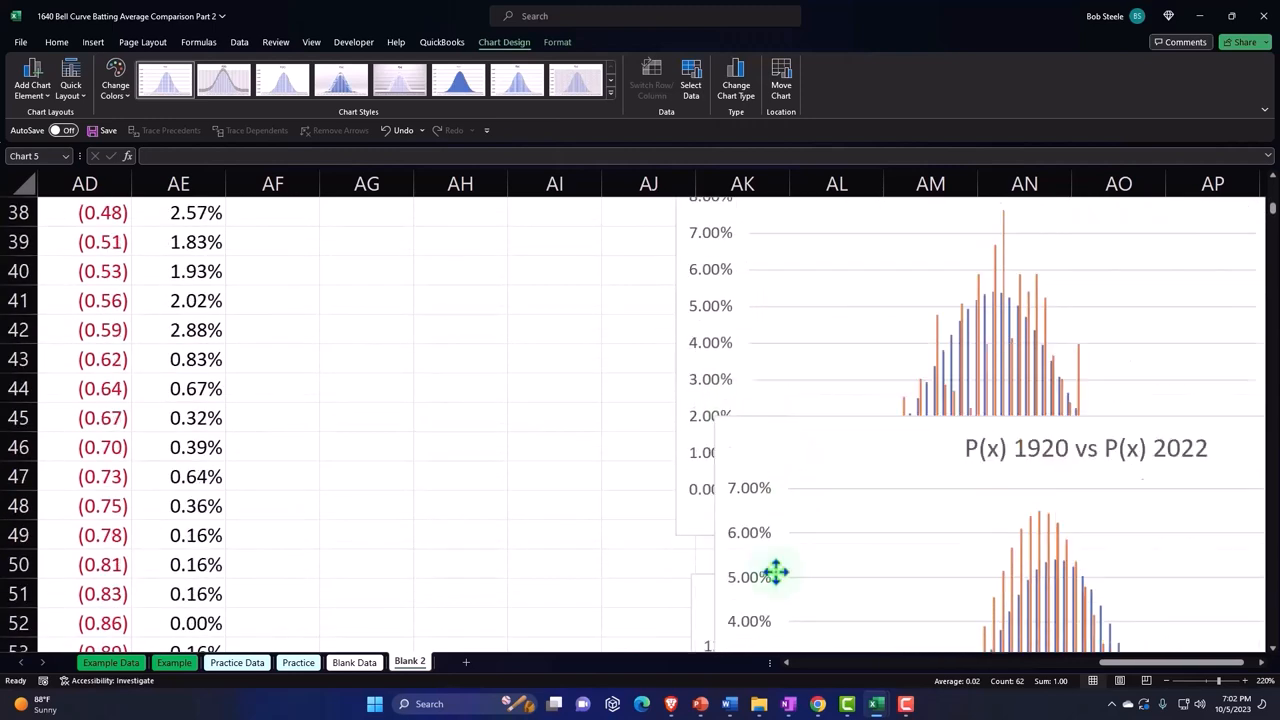
scroll(down, 3)
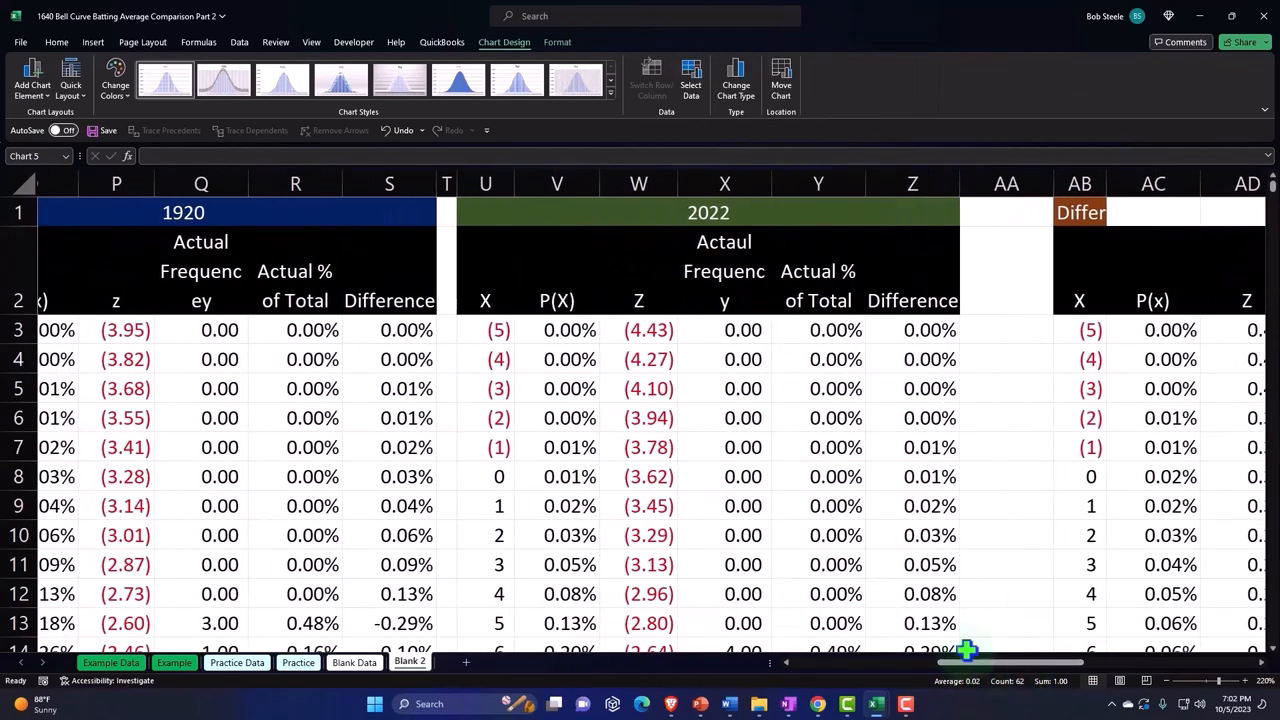
scroll(left, 3)
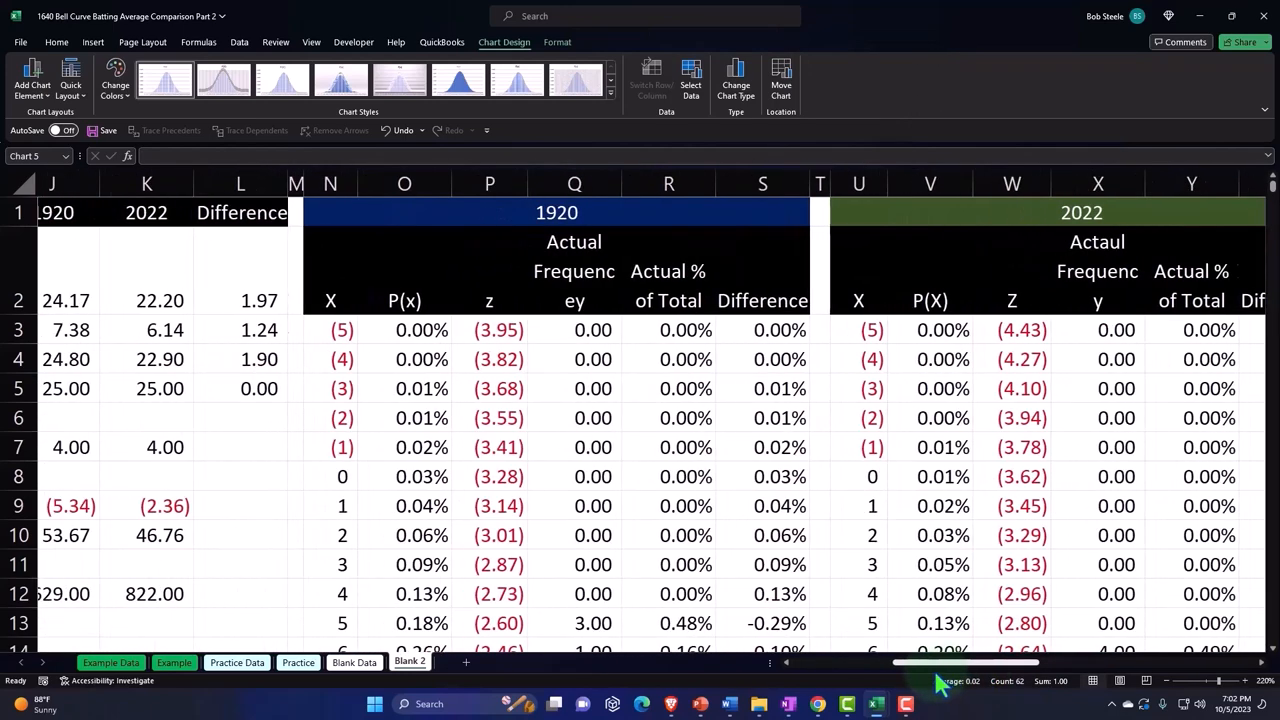
scroll(left, 3)
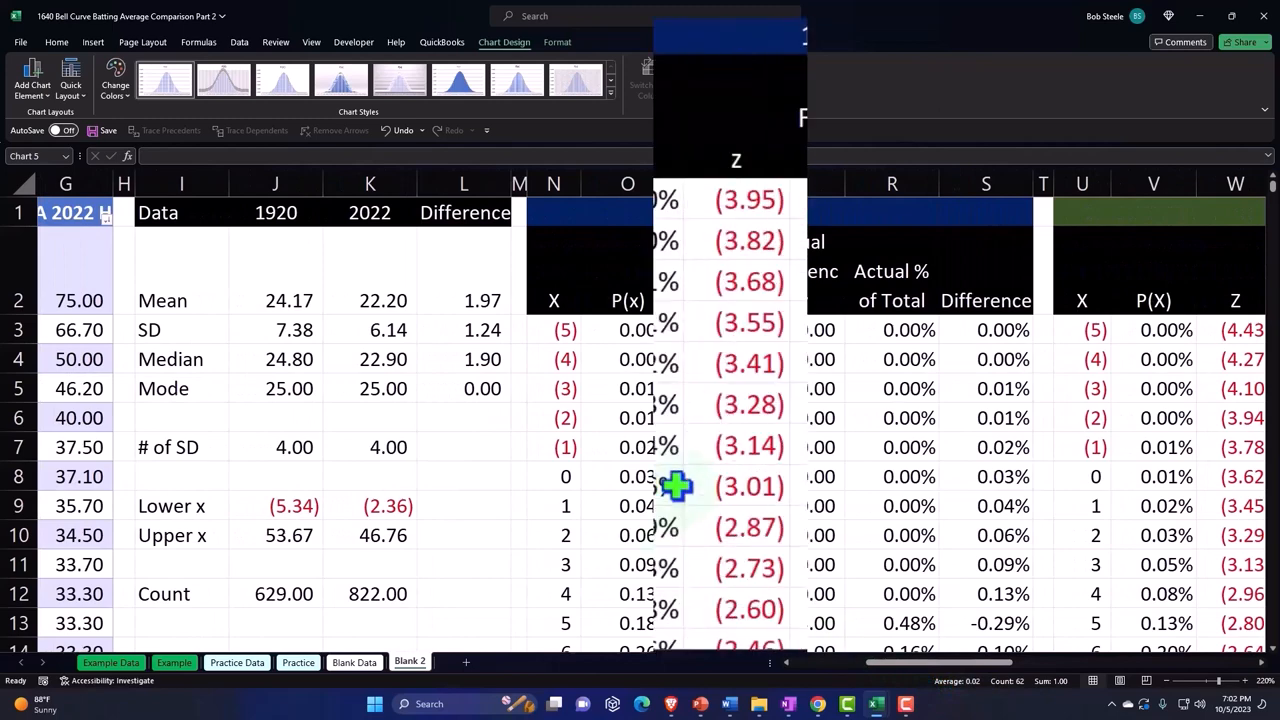
scroll(down, 3)
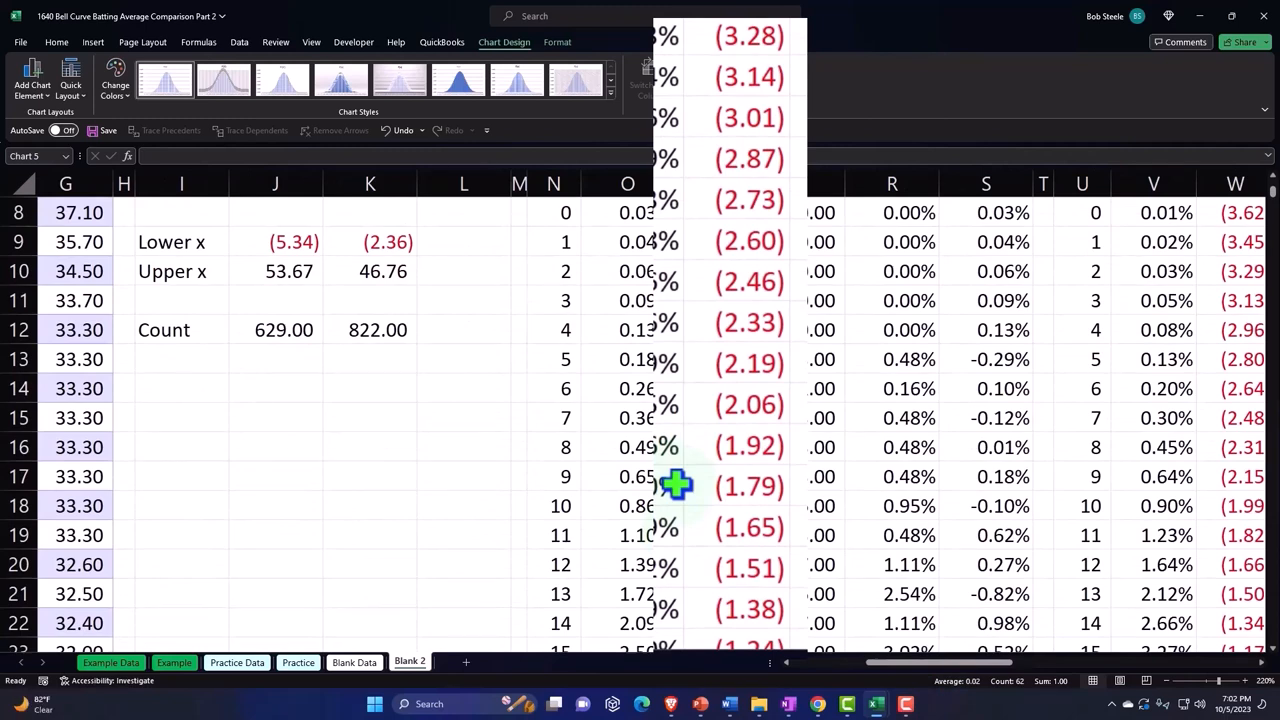
scroll(down, 3)
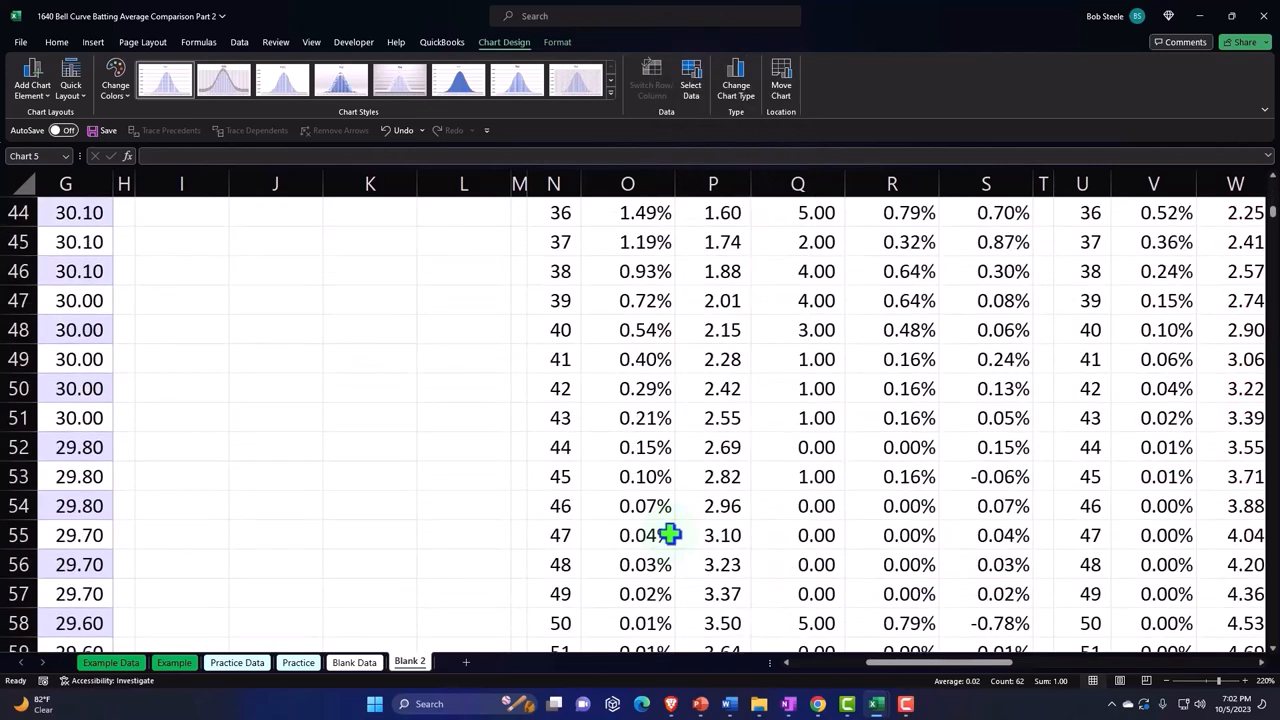
scroll(down, 3)
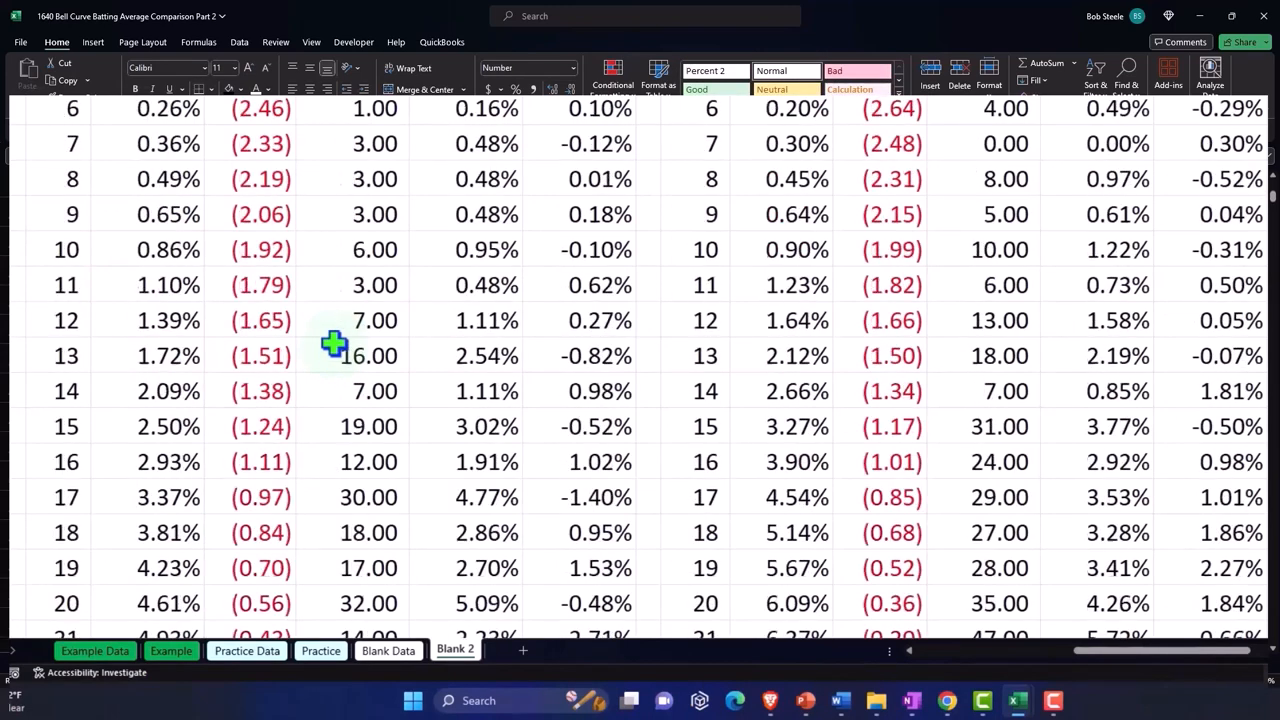
scroll(down, 3)
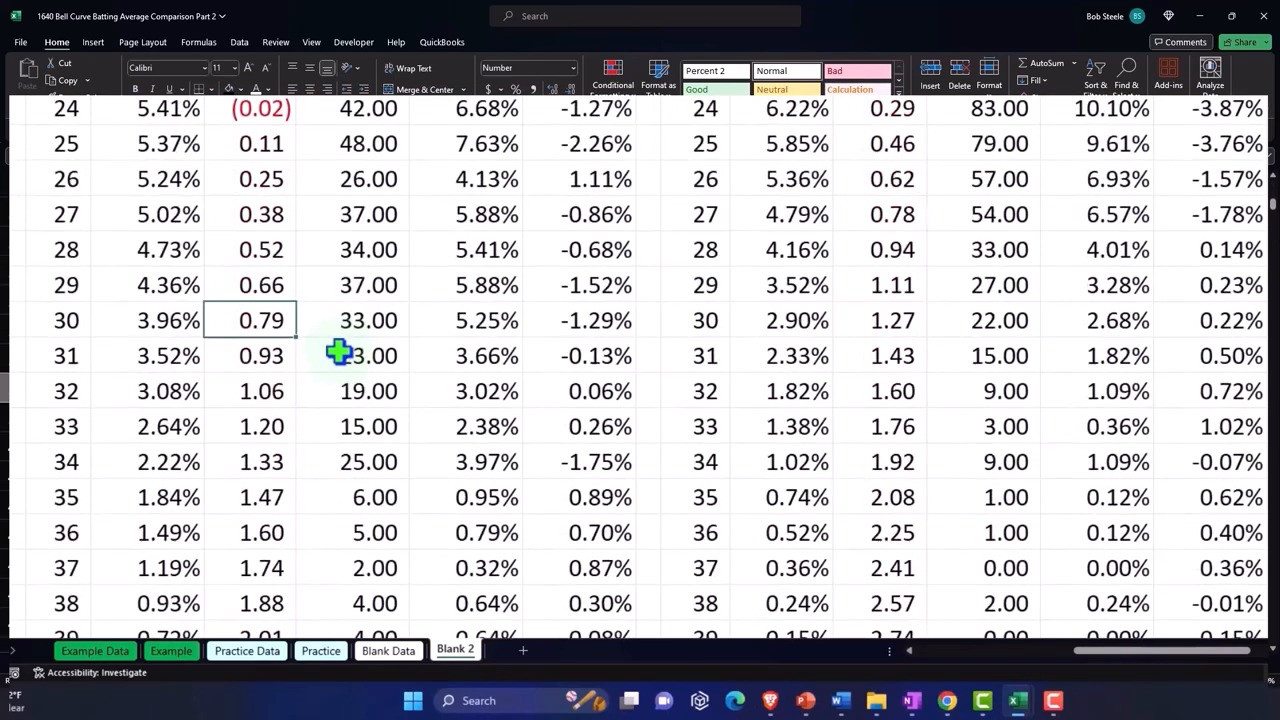
mouse_move(280, 348)
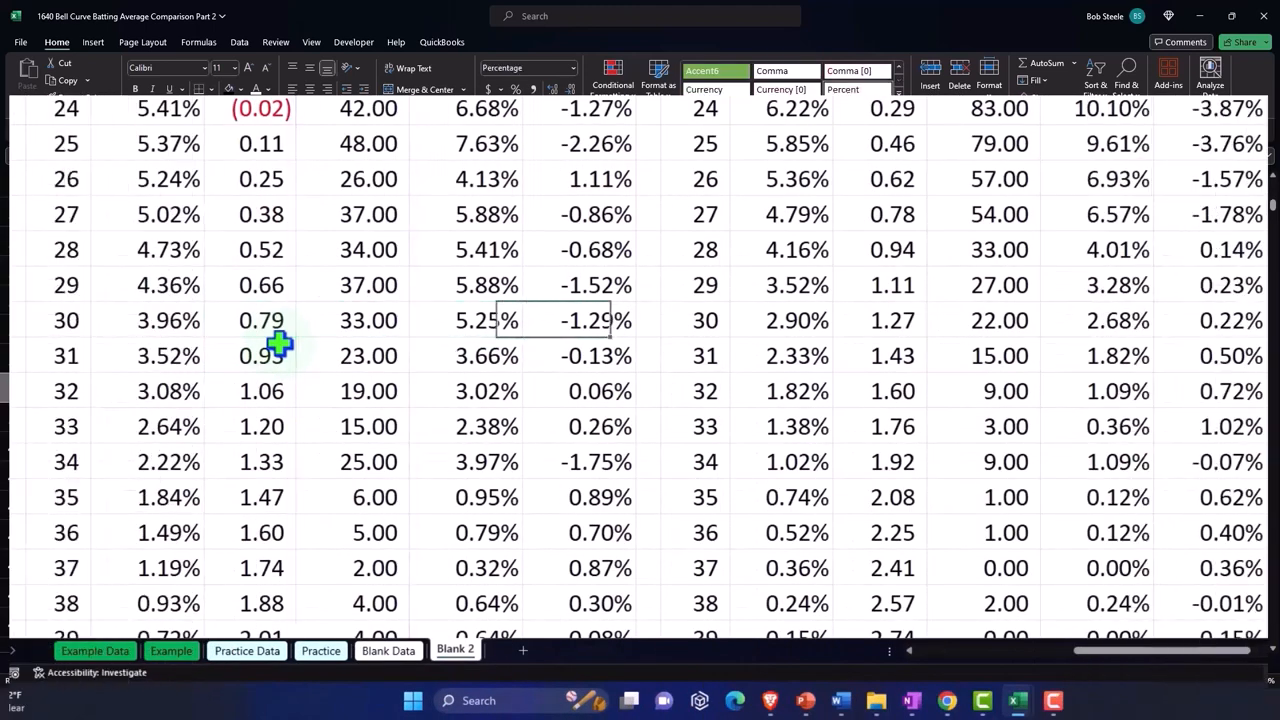
click(704, 320)
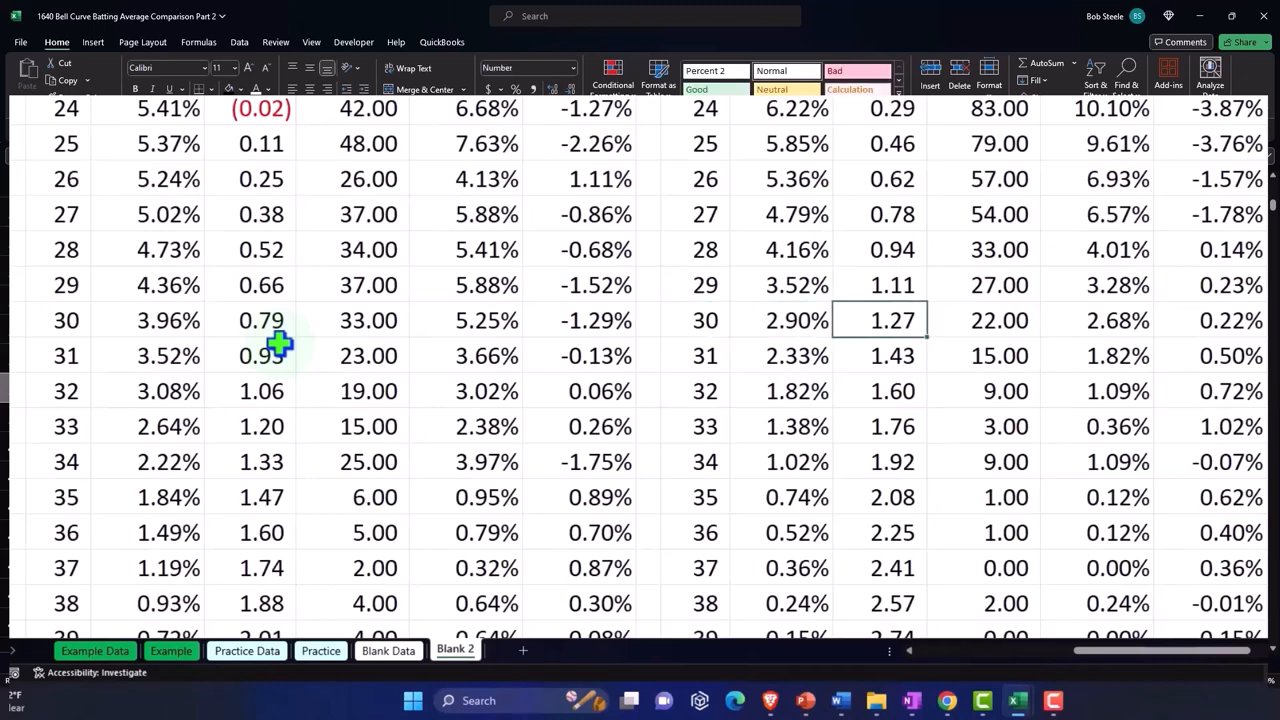
mouse_move(924, 428)
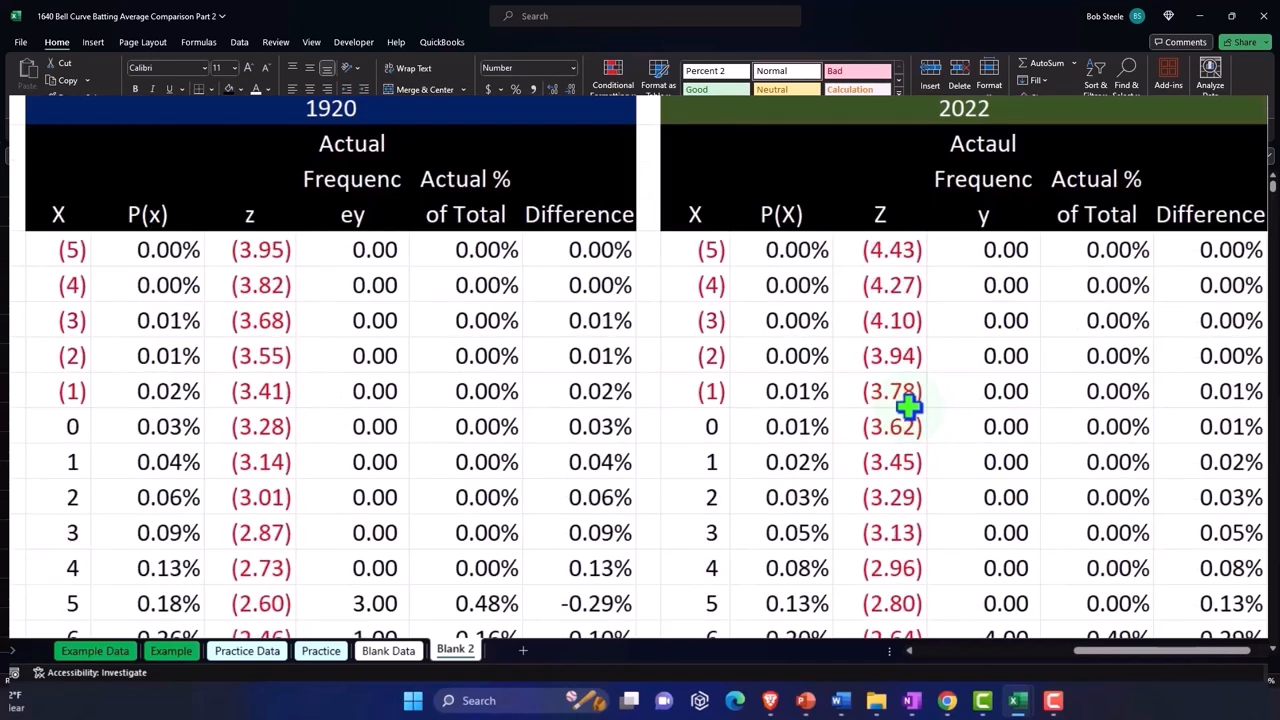
scroll(down, 3)
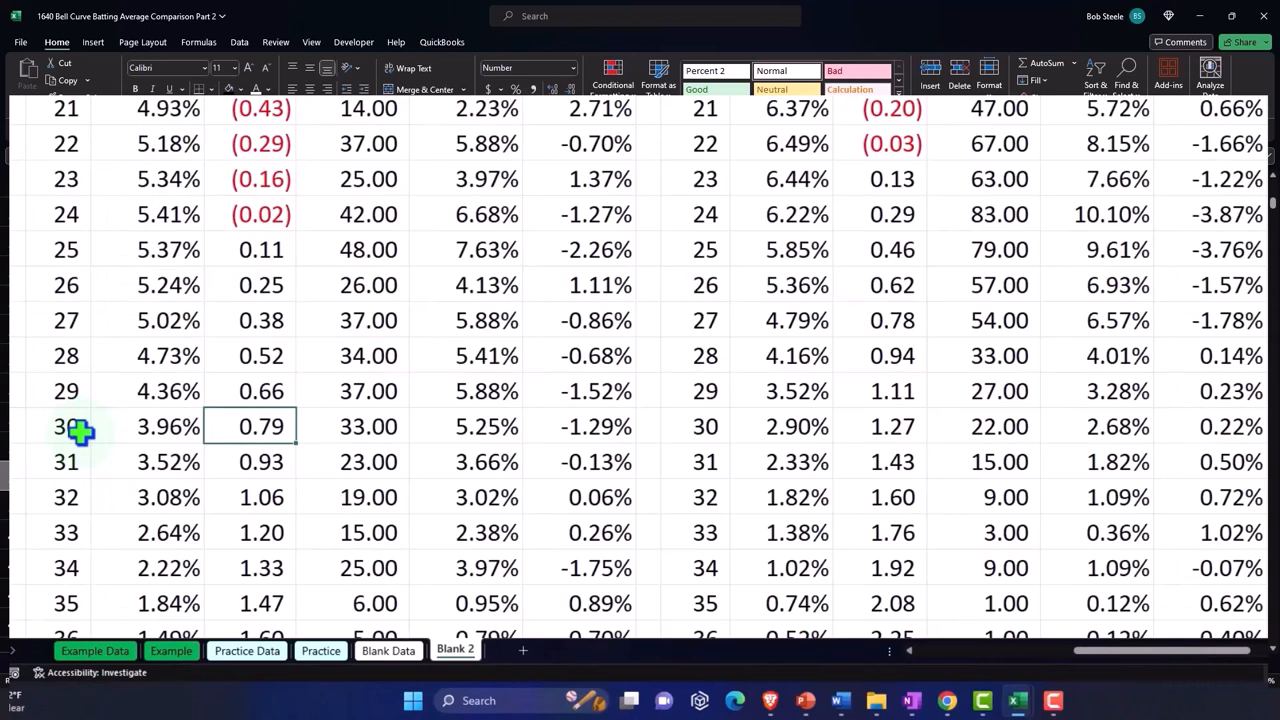
click(890, 426)
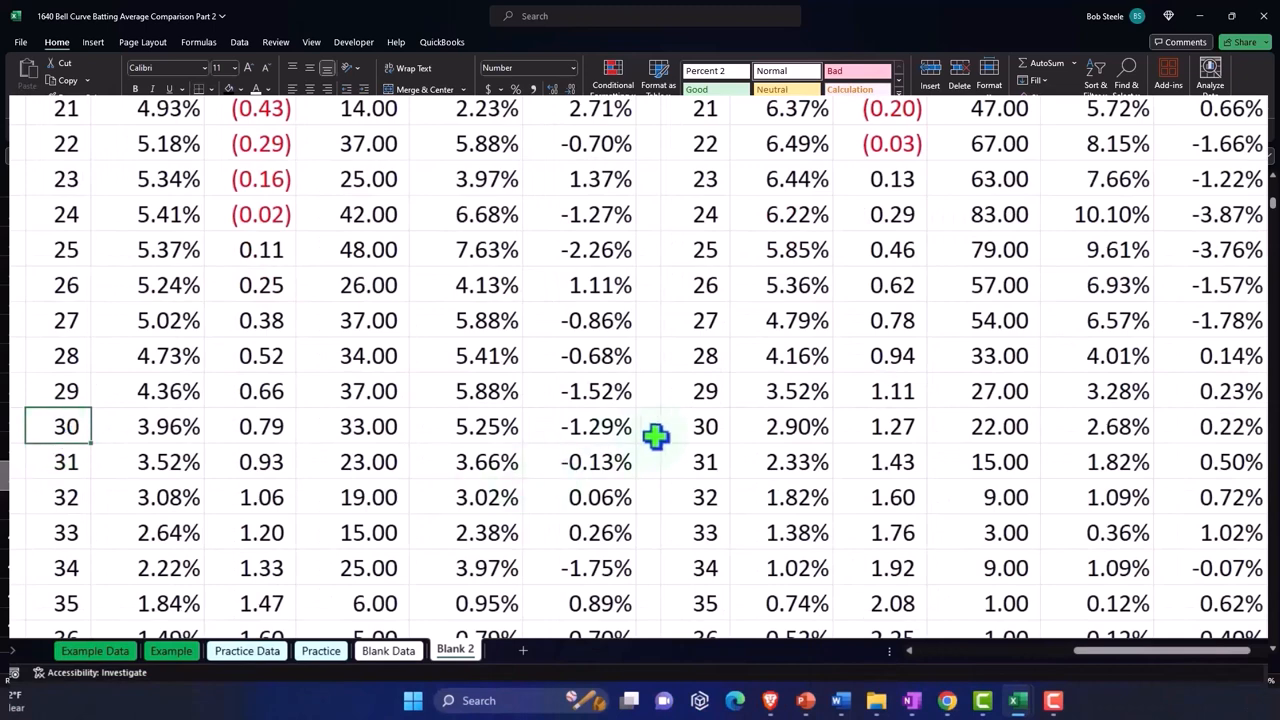
click(696, 426)
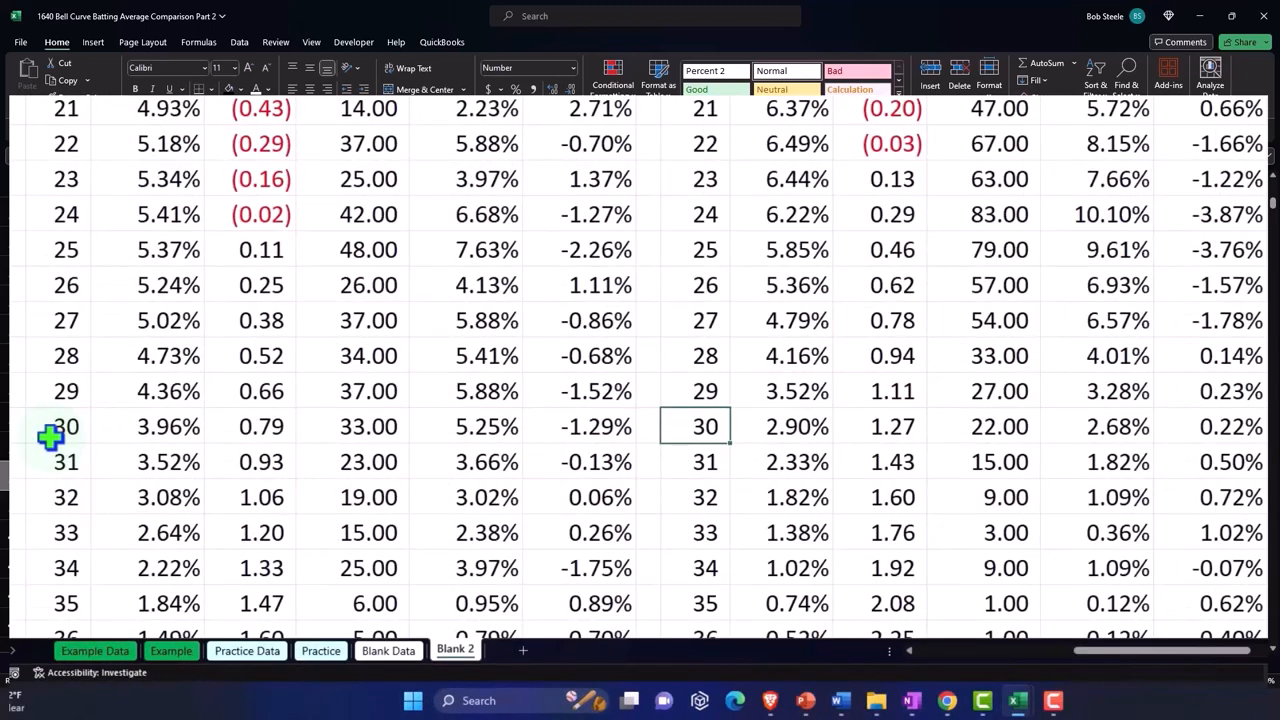
click(58, 426)
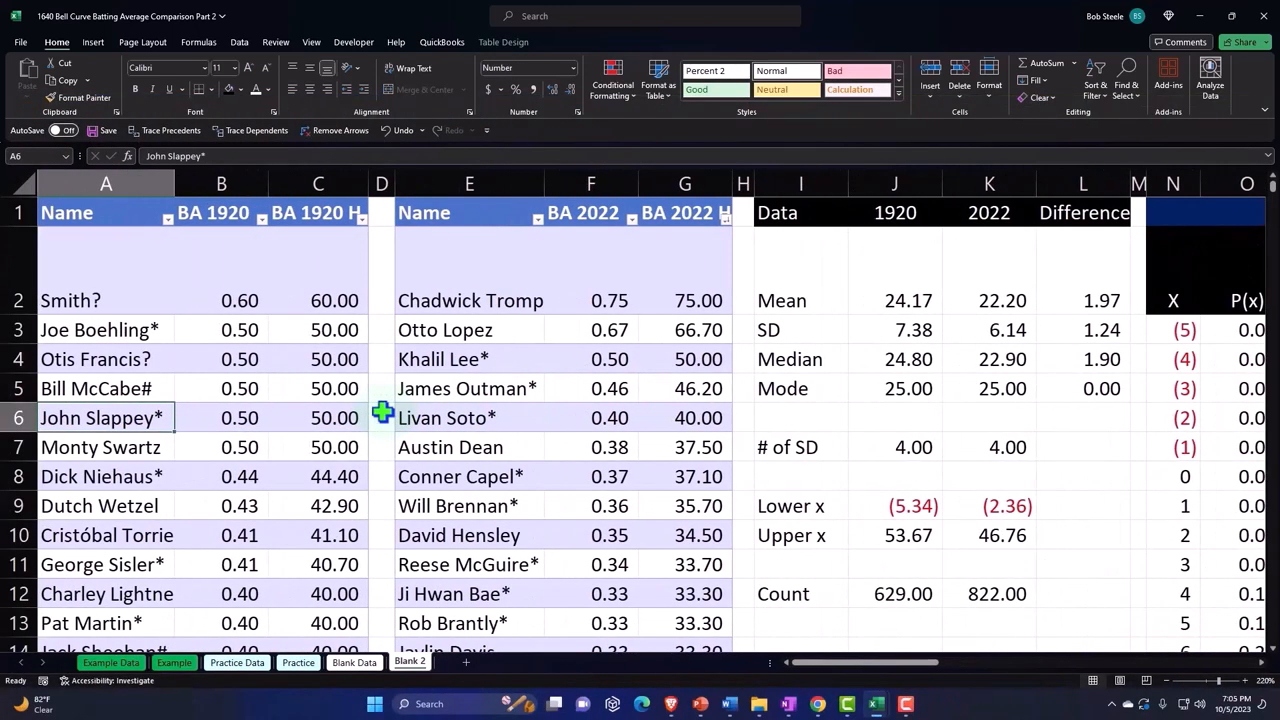
Give the player lists and 1920/2022 probability tables a uniform light-blue custom fill
click(104, 270)
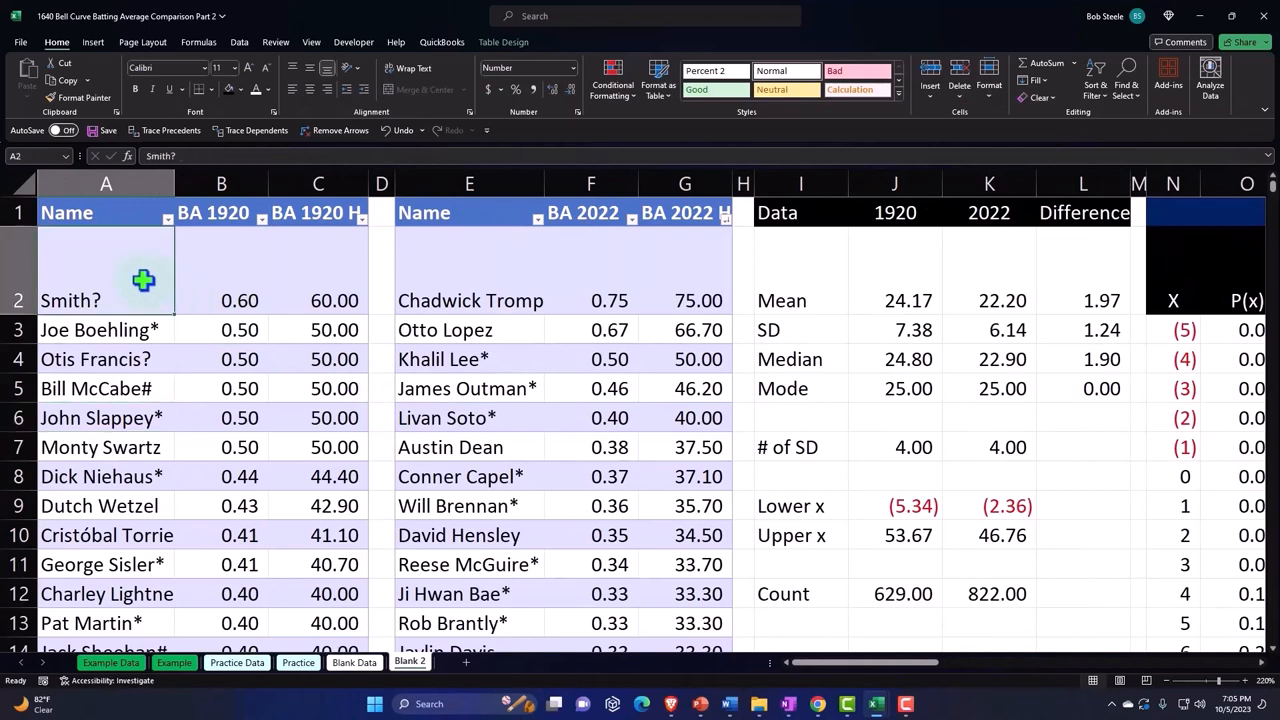
scroll(down, 3)
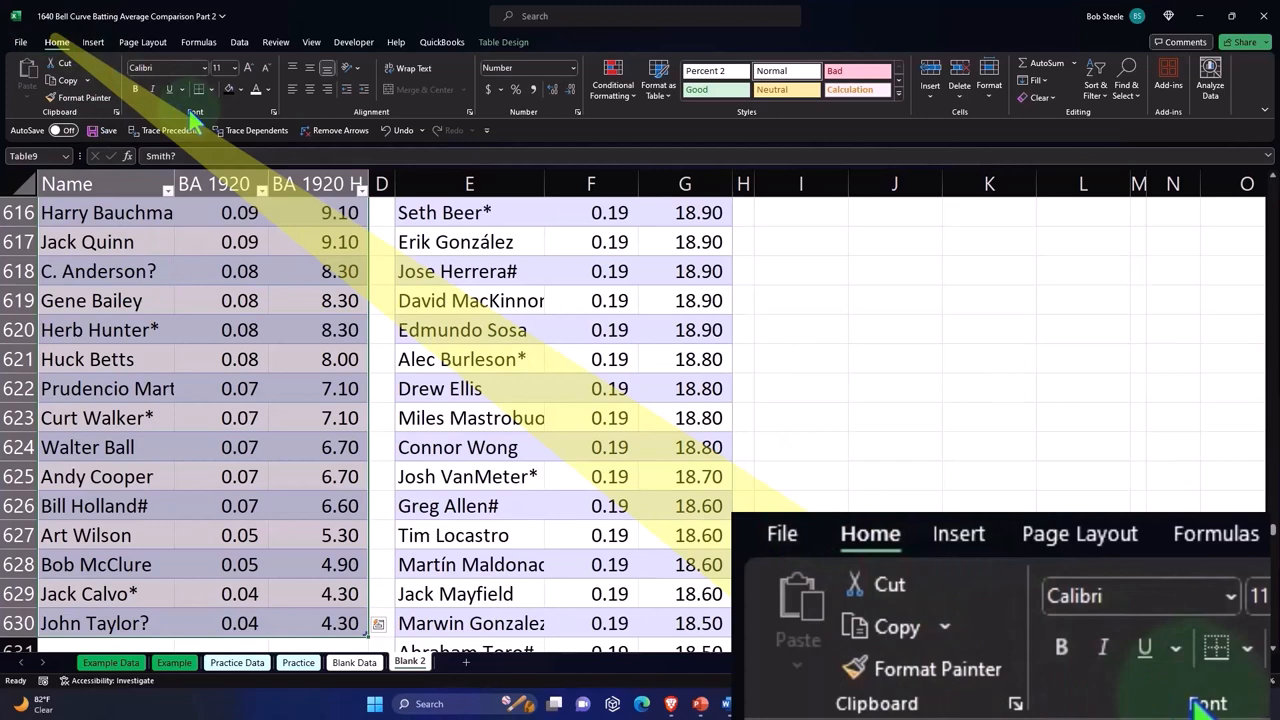
click(240, 88)
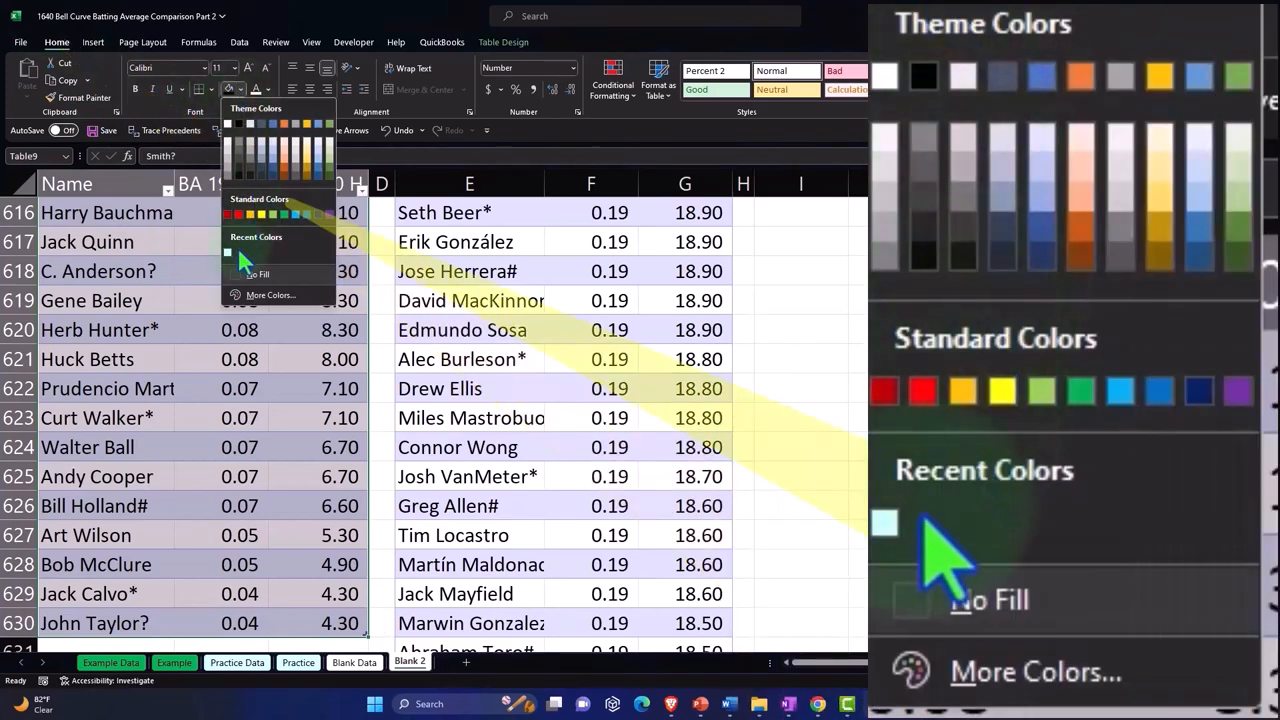
click(270, 294)
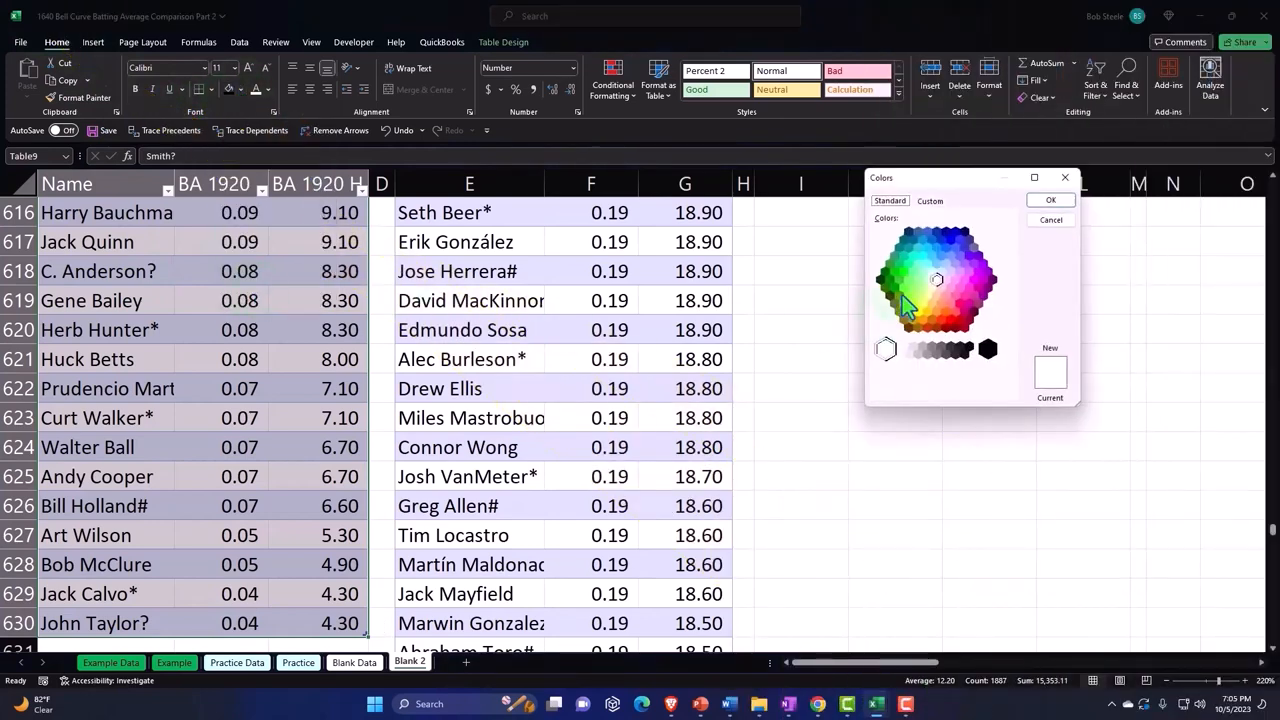
click(1050, 200)
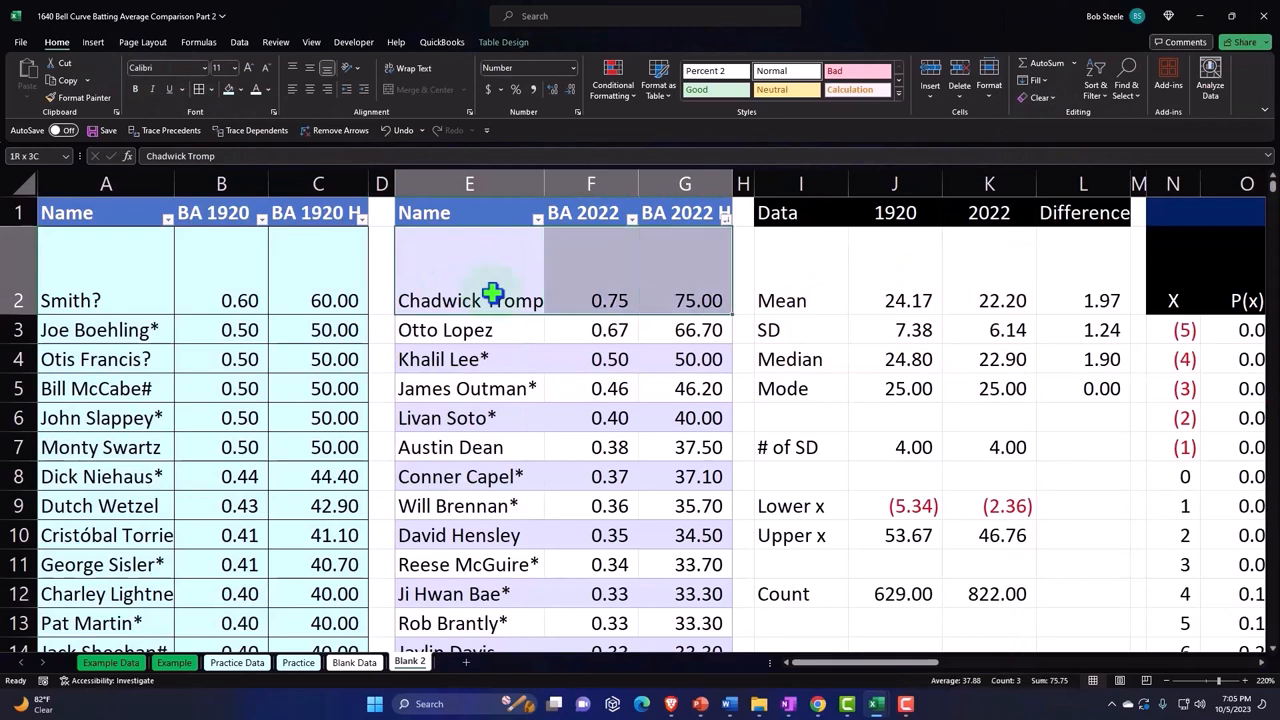
Deselect the coloured tables and scroll right to the Differences table
scroll(down, 3)
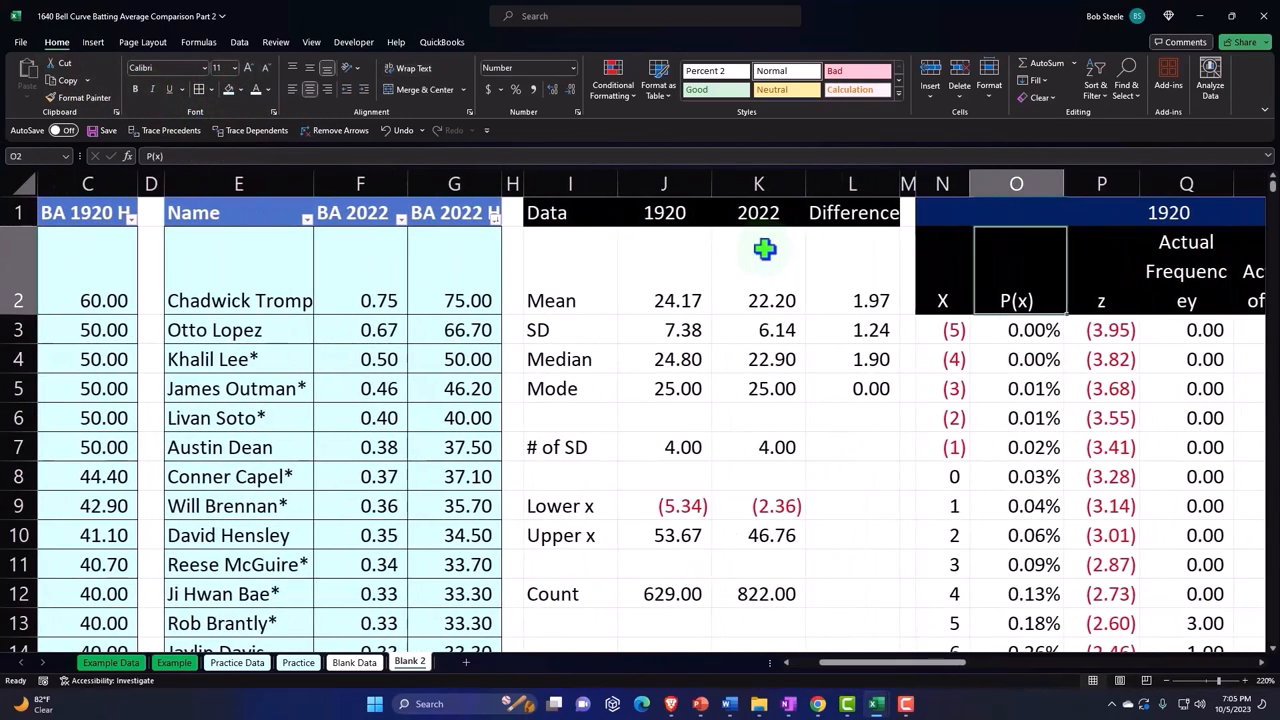
click(570, 272)
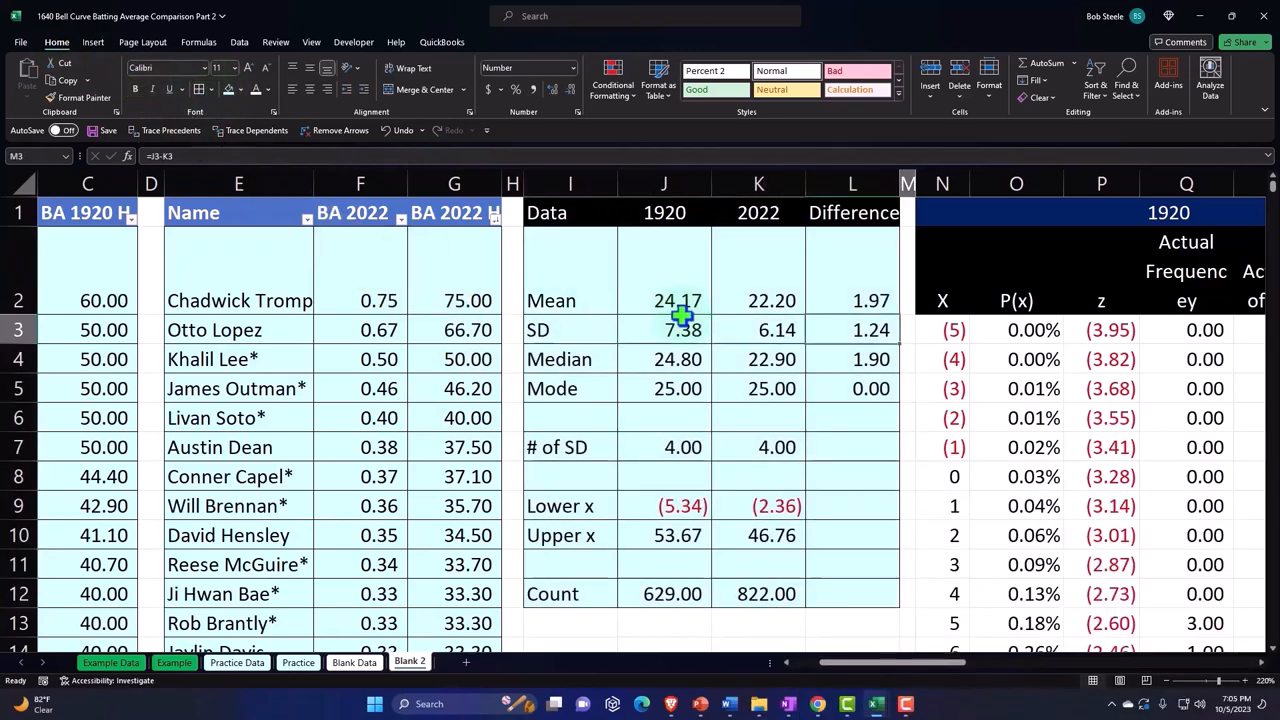
scroll(right, 3)
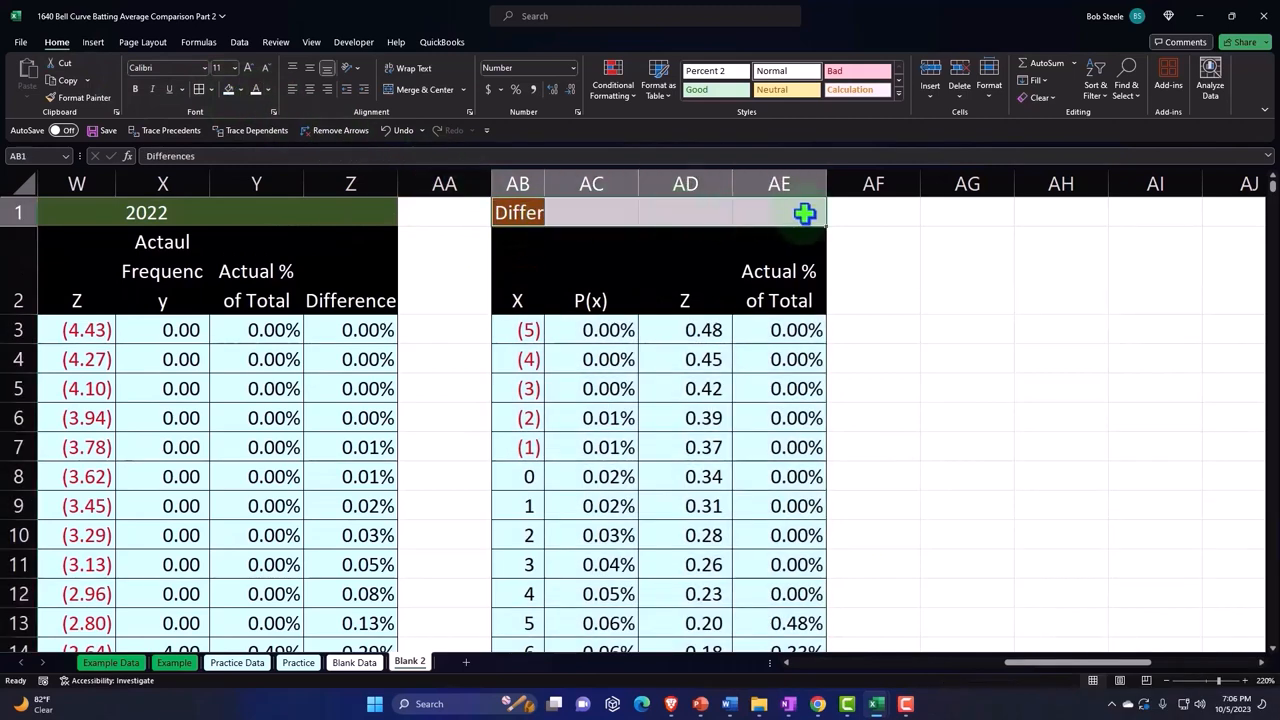
Set the Differences header's horizontal alignment to Center Across Selection via Format Cells
right_click(780, 212)
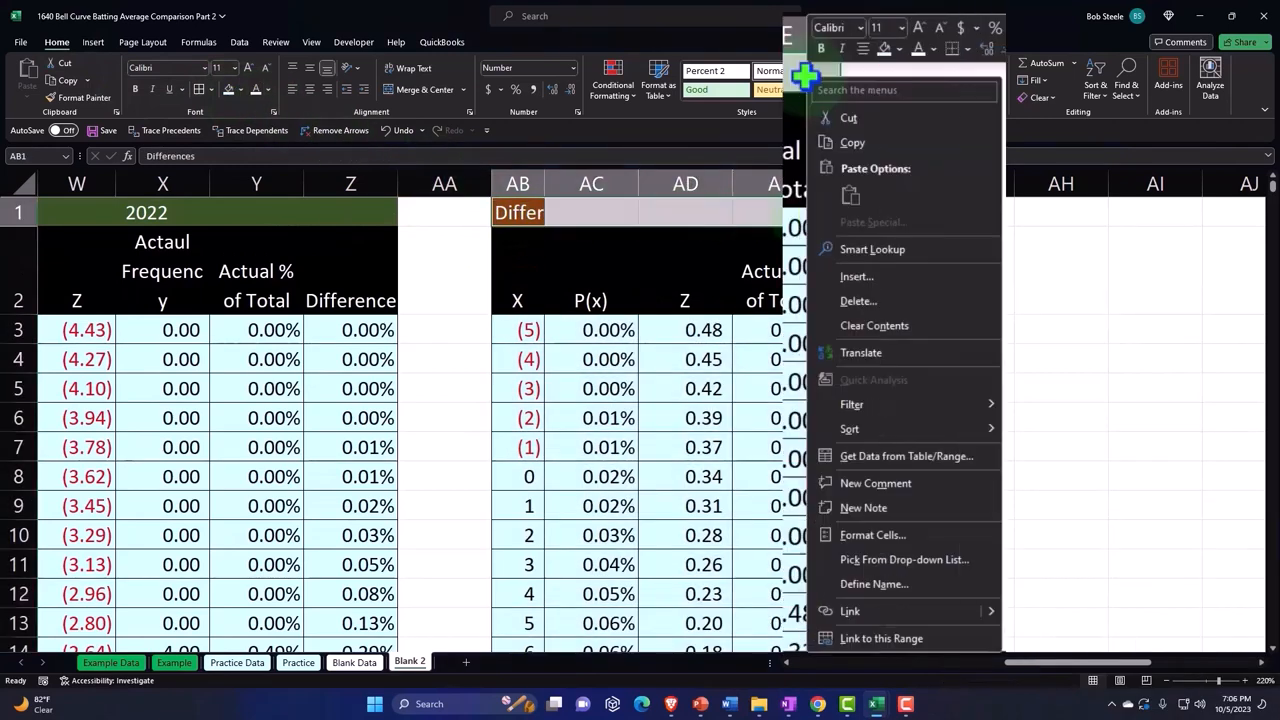
mouse_move(890, 414)
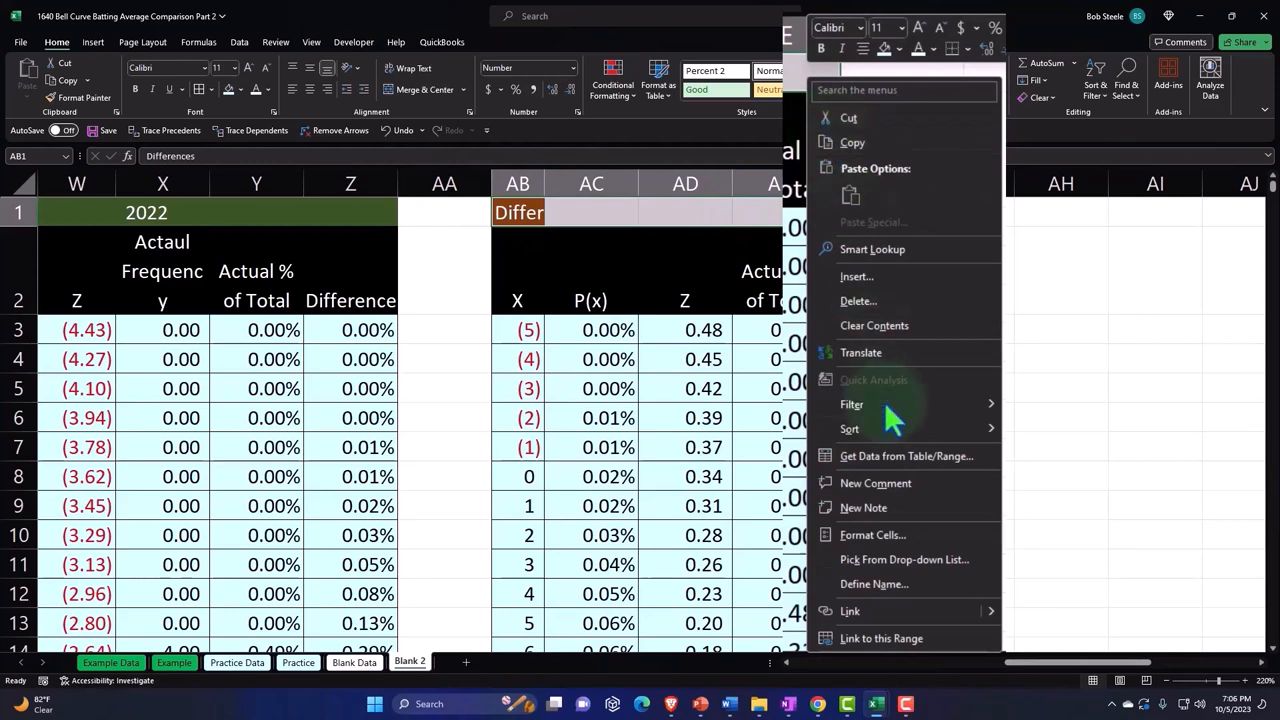
click(872, 534)
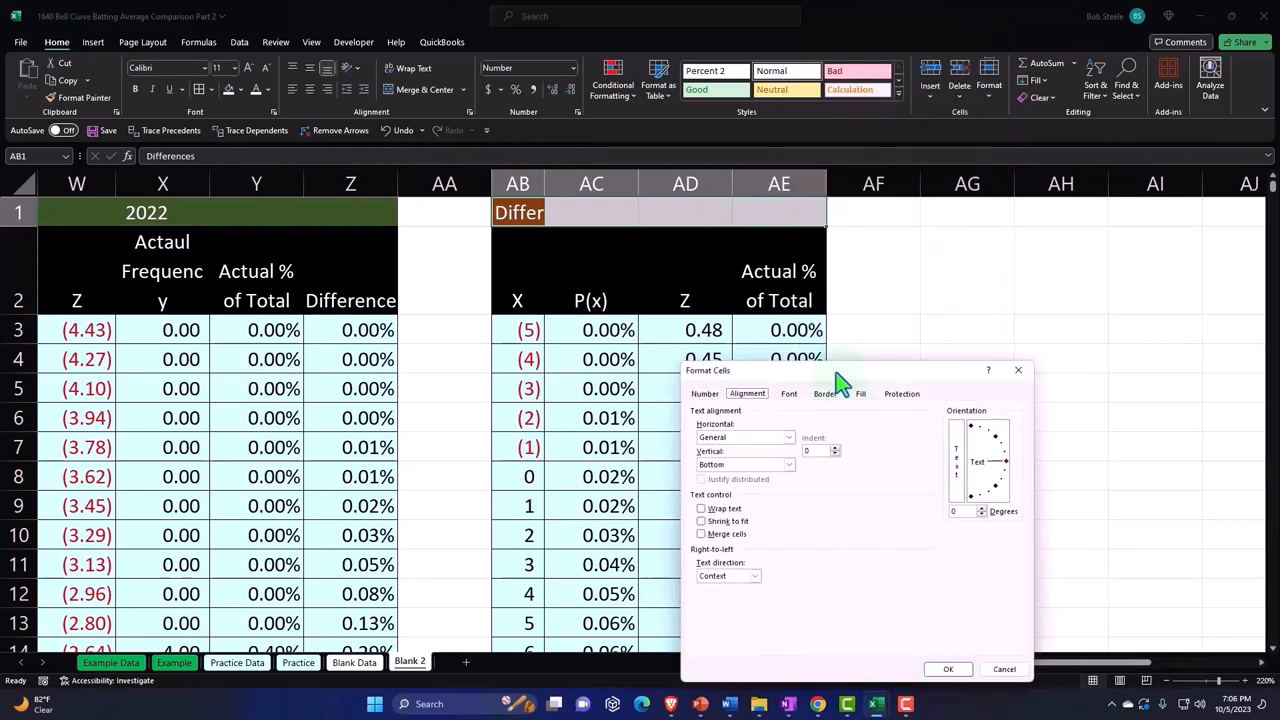
click(920, 200)
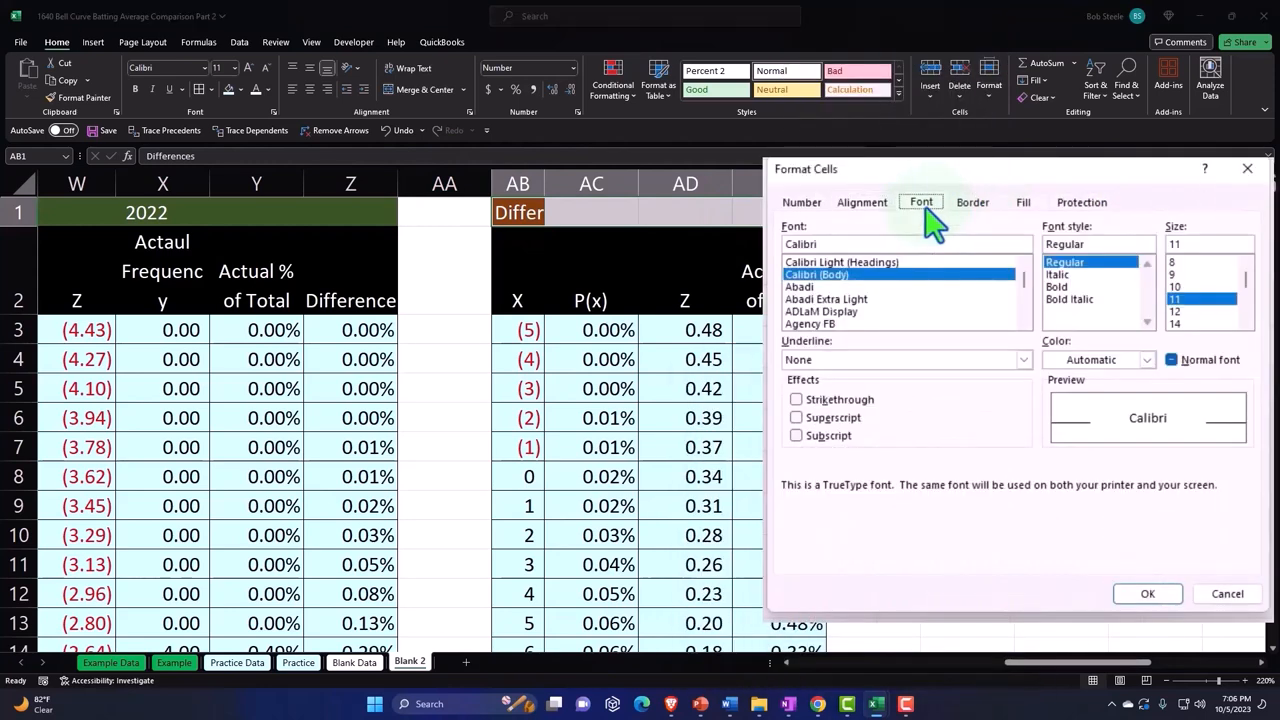
click(860, 202)
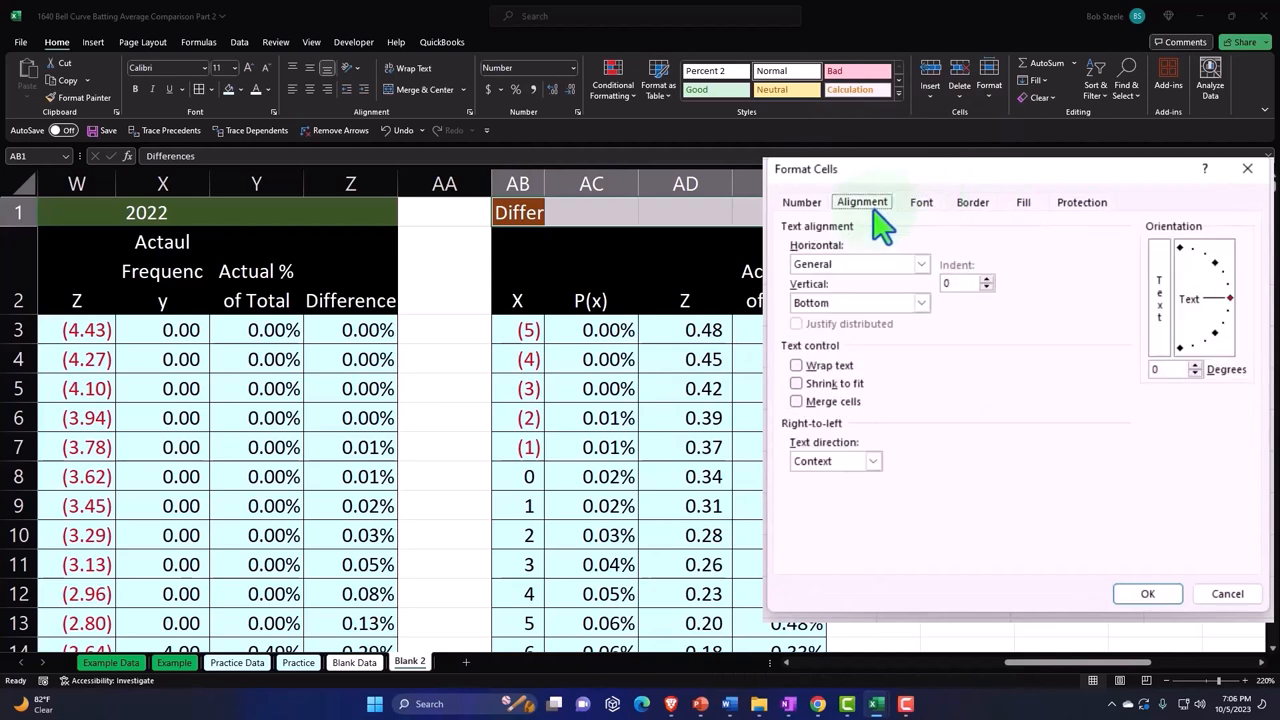
click(920, 264)
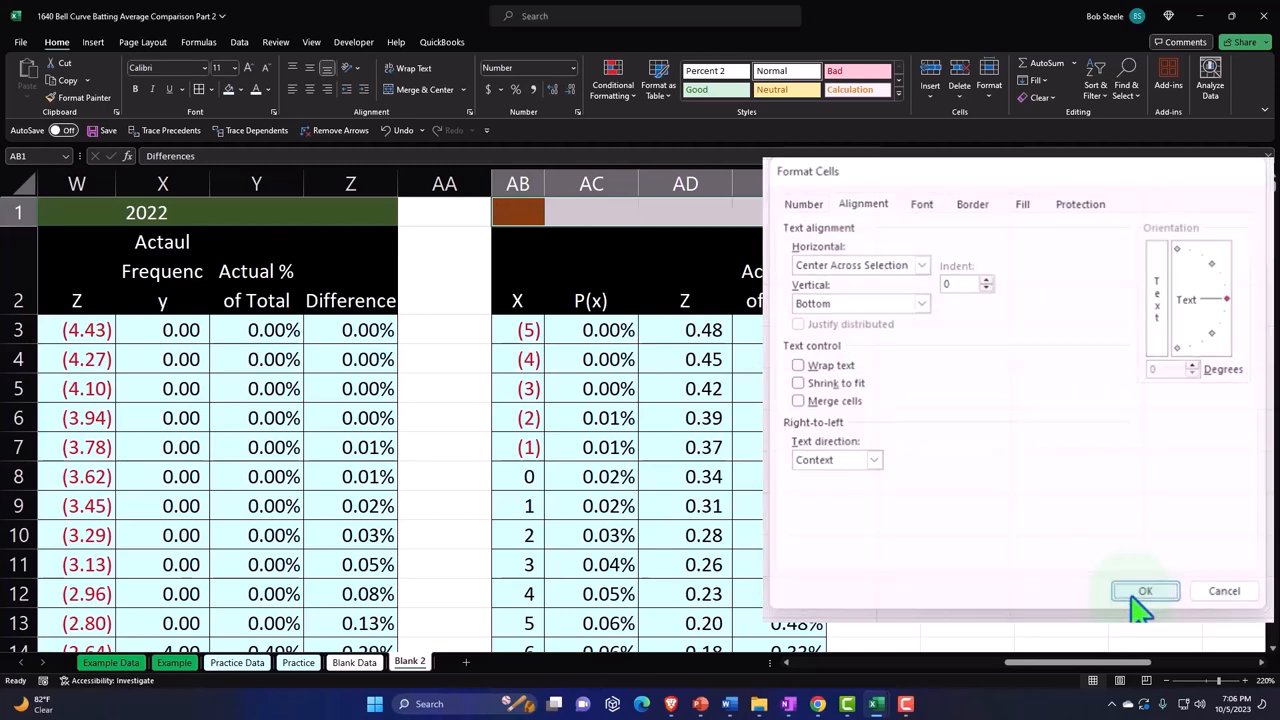
click(1144, 590)
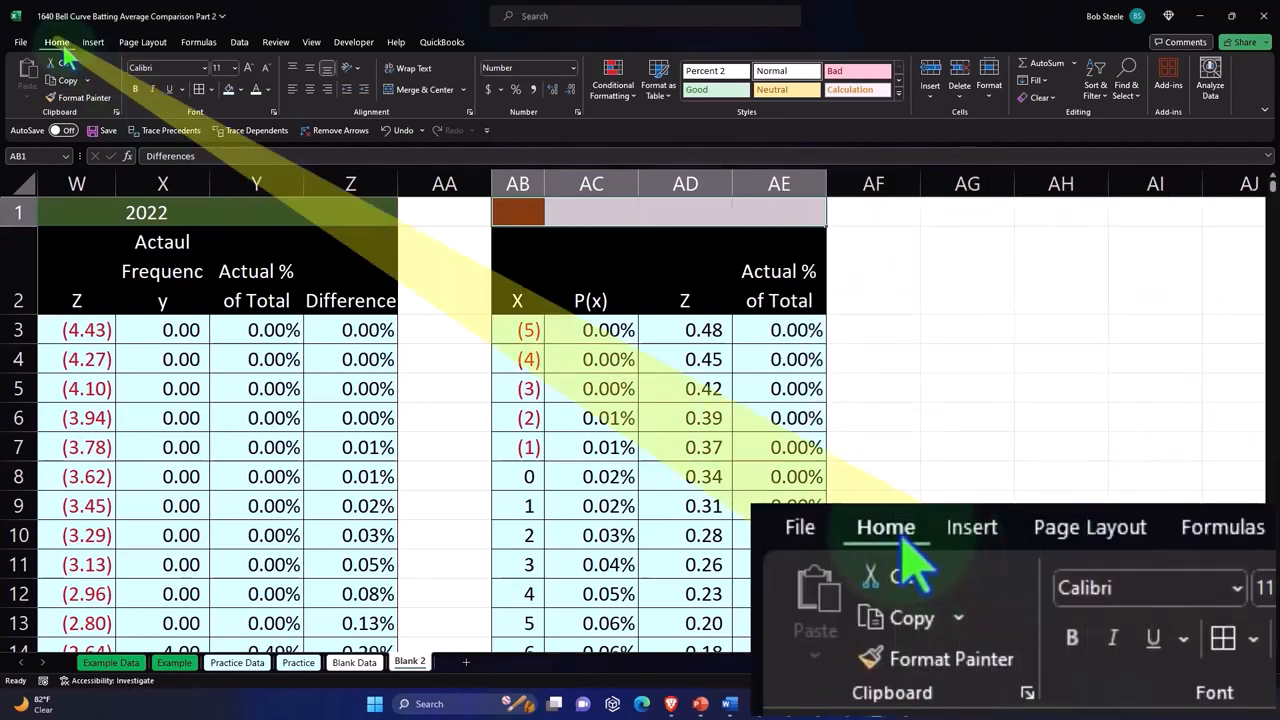
click(240, 88)
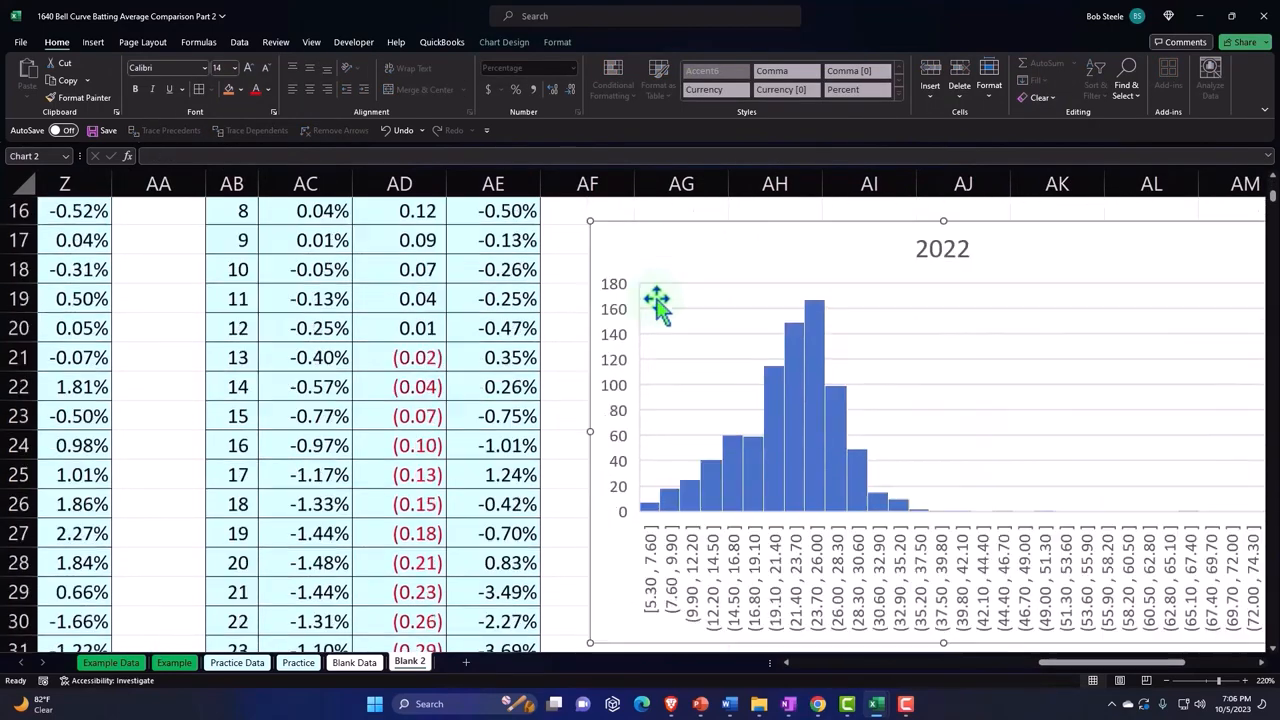
scroll(down, 3)
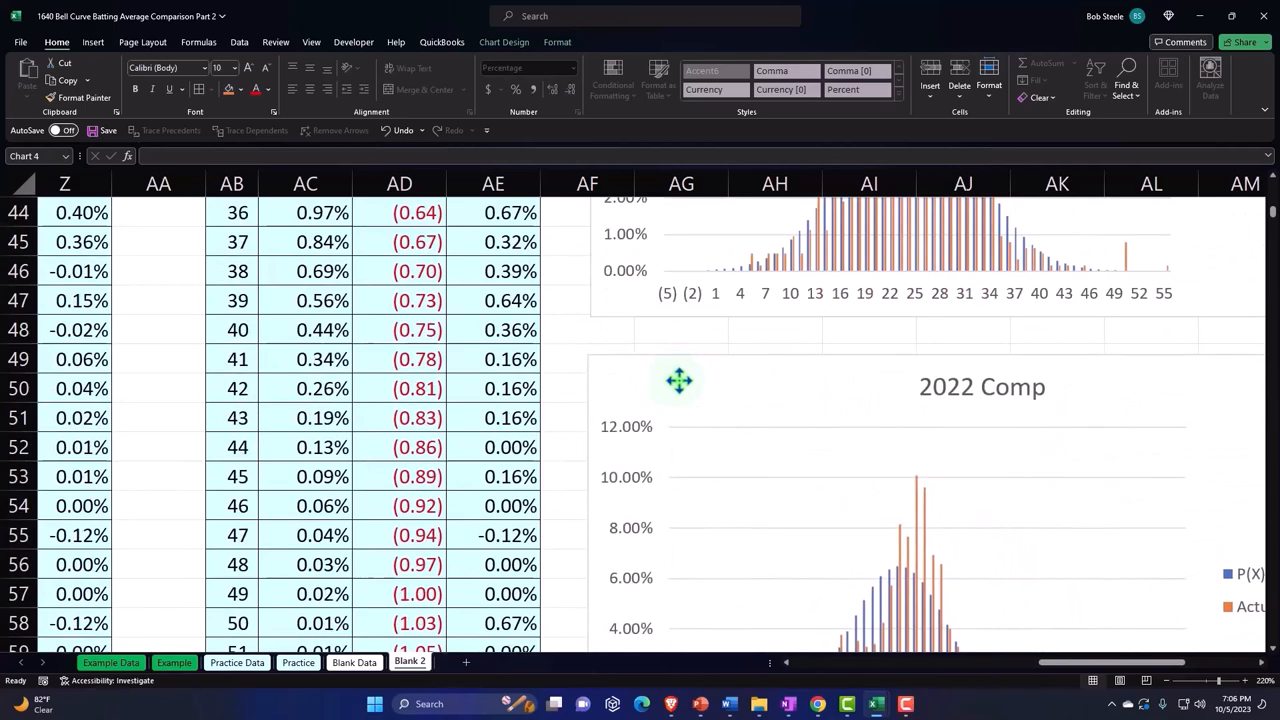
scroll(down, 3)
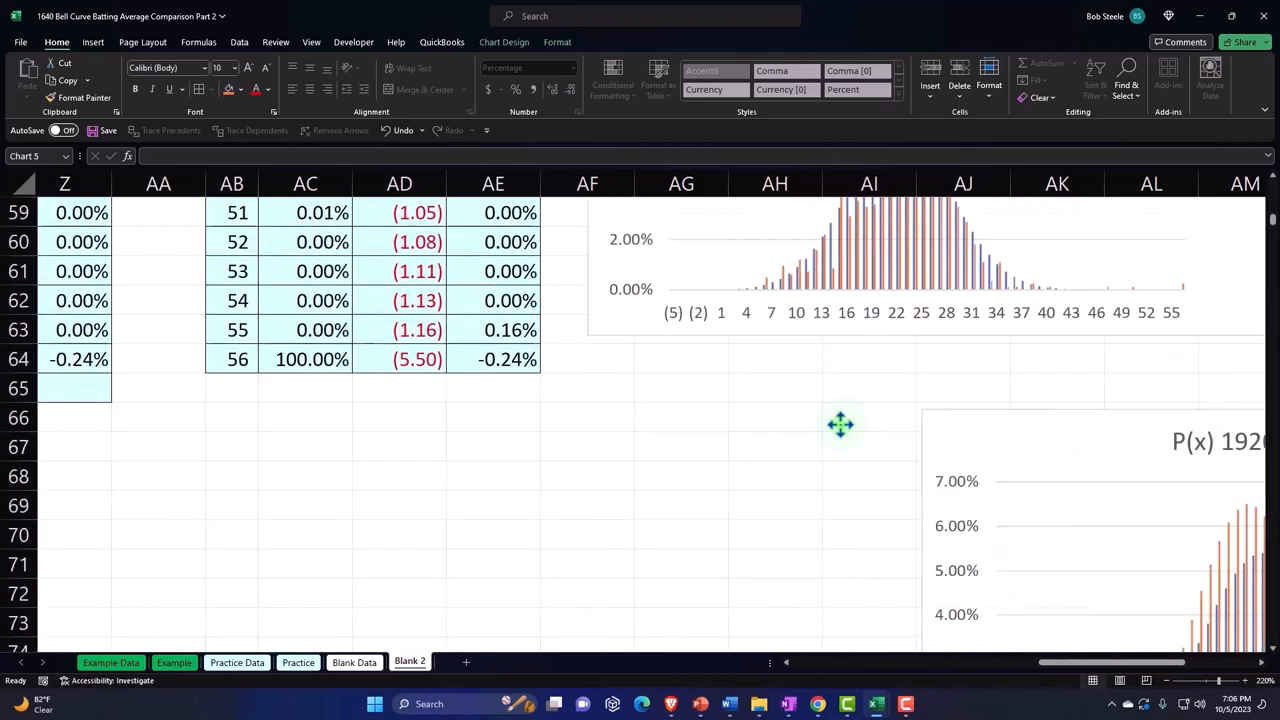
scroll(down, 3)
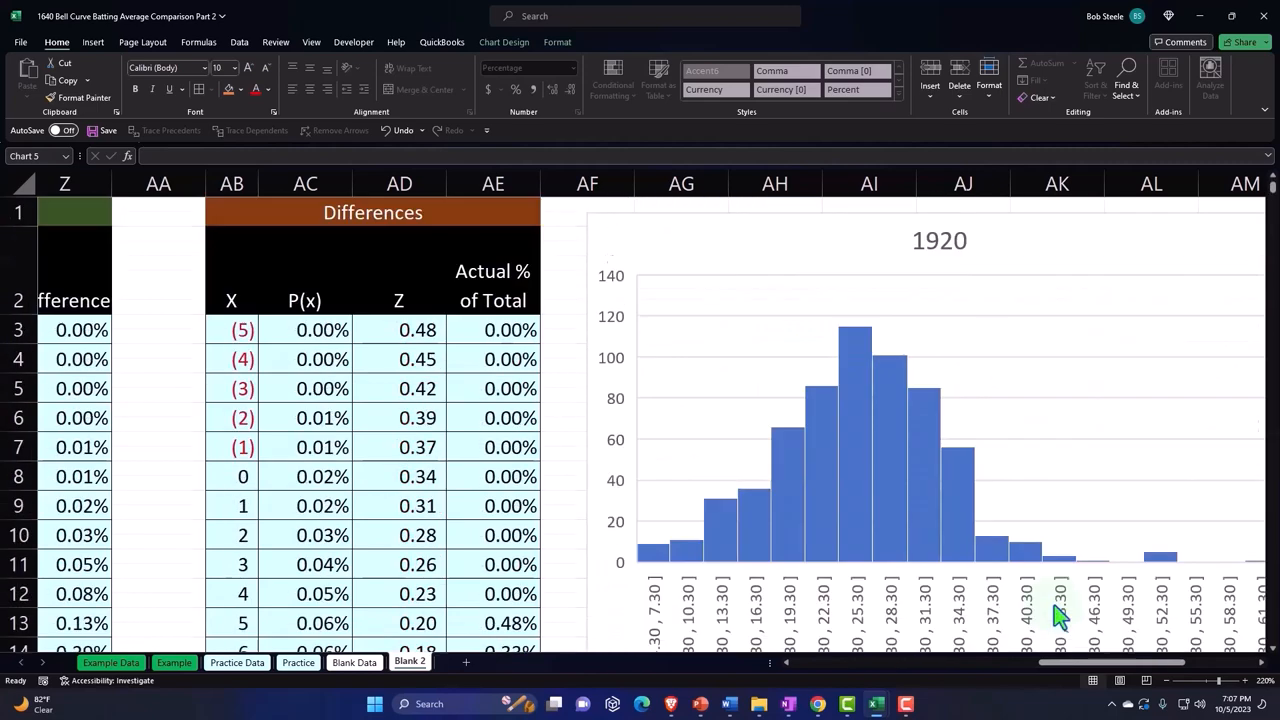
scroll(left, 3)
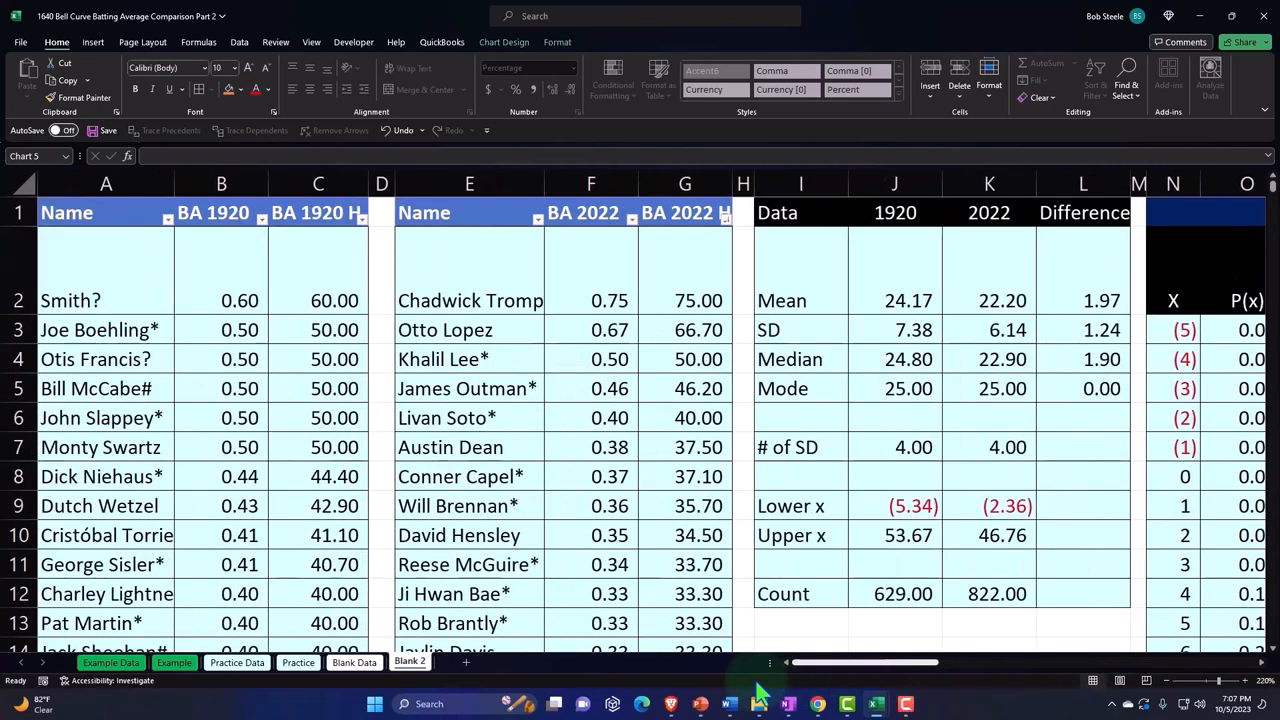
click(318, 418)
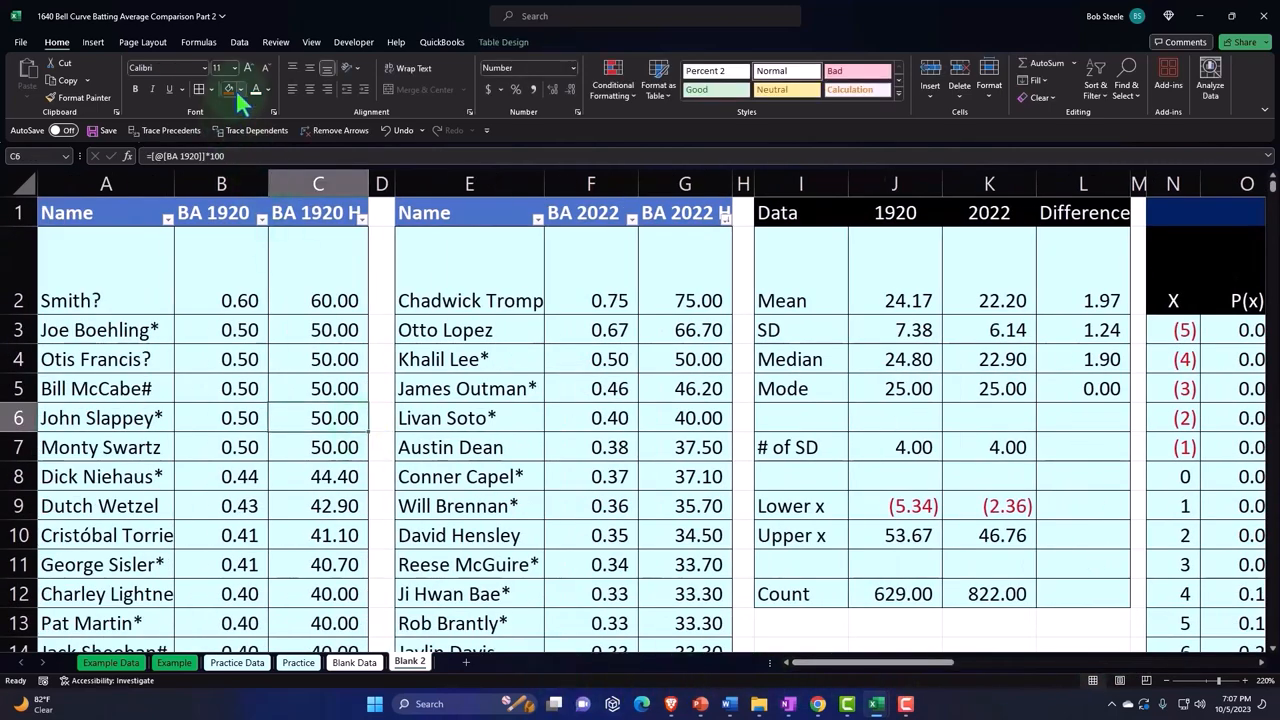
Run a first spell check from Review, leaving the flagged player name unchanged
click(276, 42)
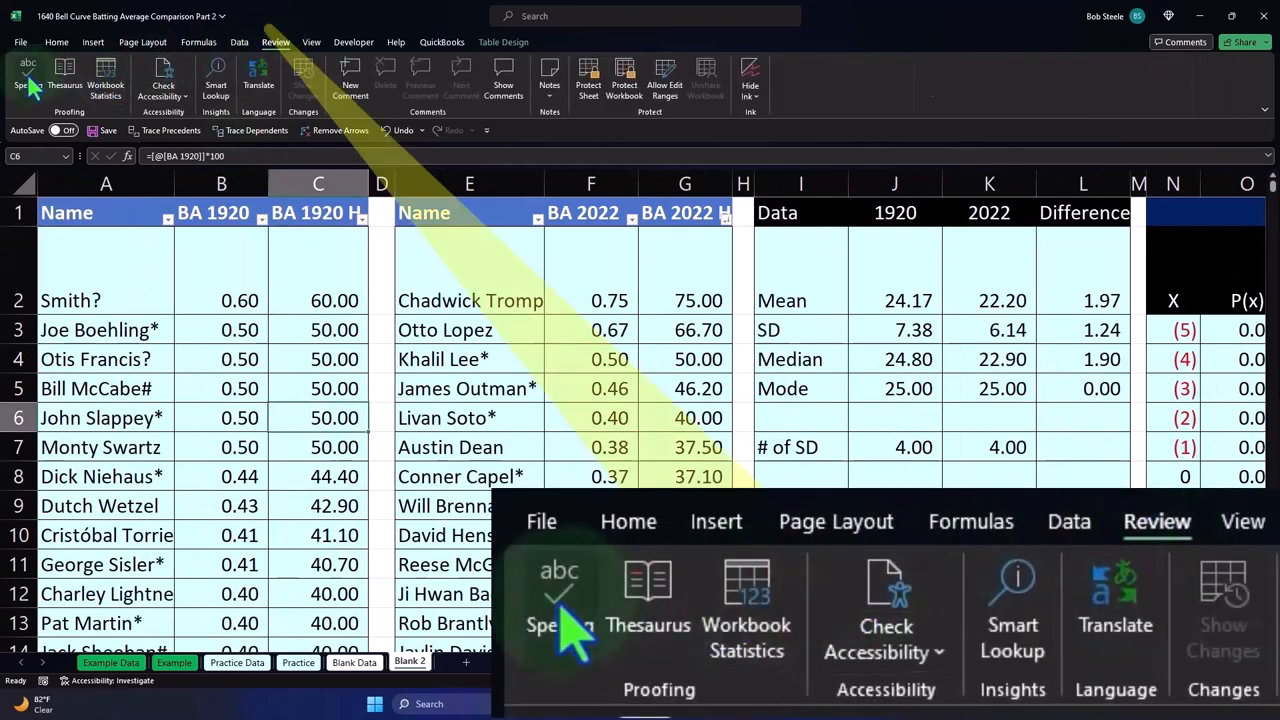
click(28, 80)
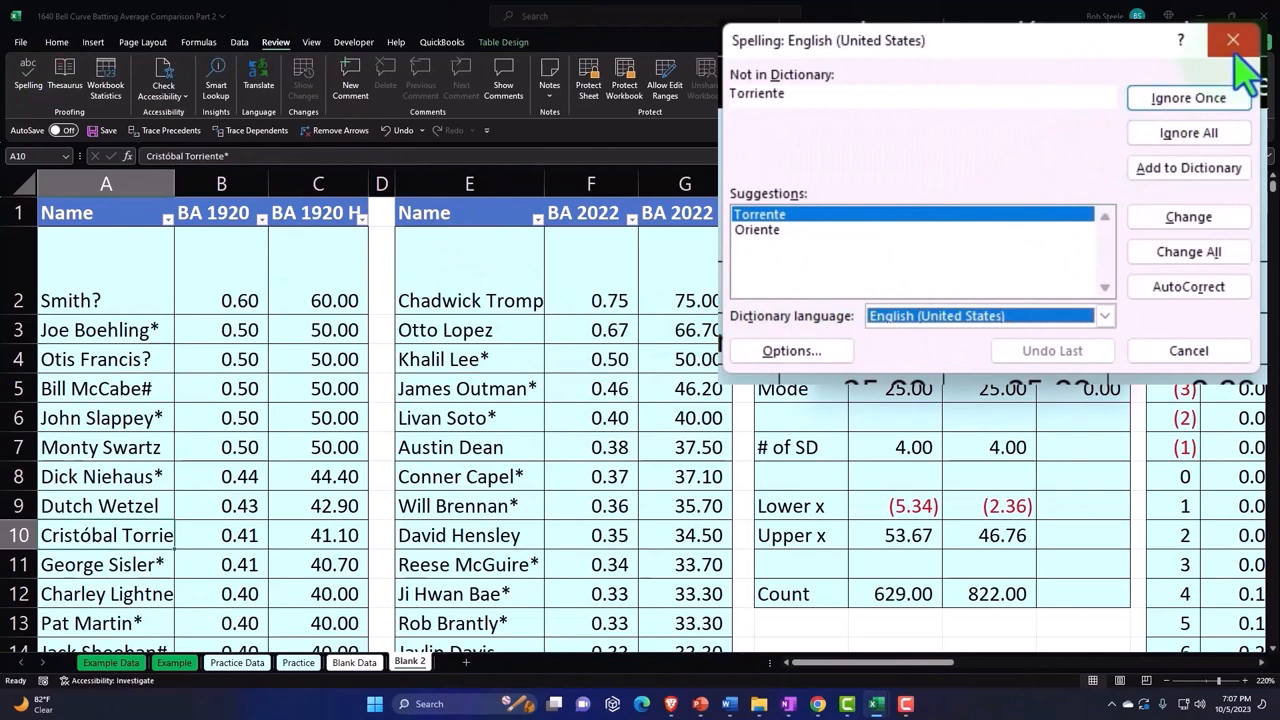
click(1232, 40)
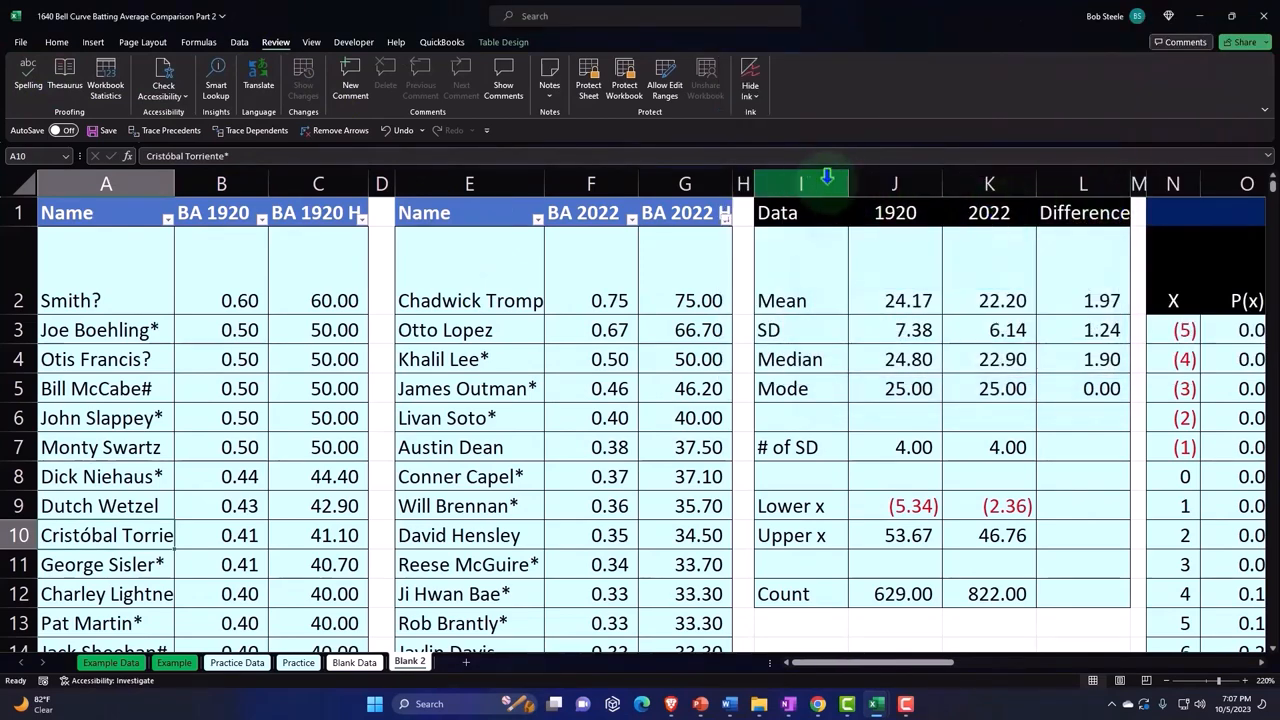
scroll(right, 3)
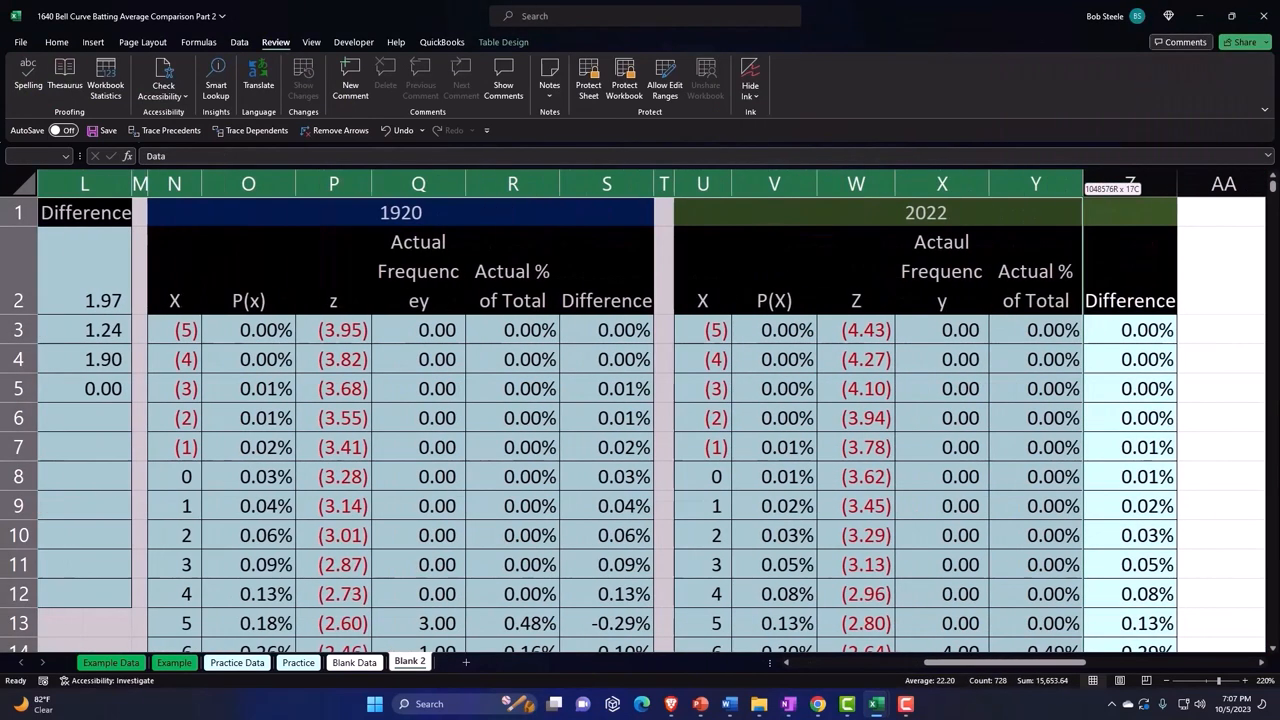
scroll(right, 3)
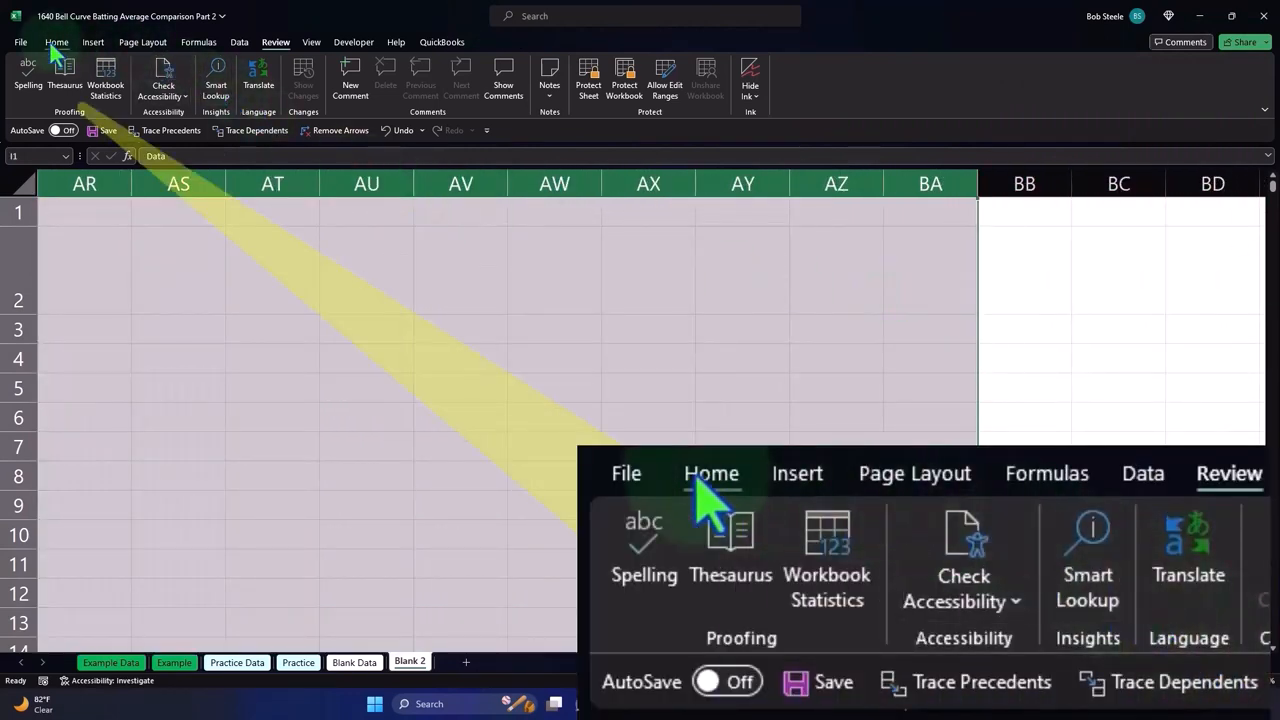
Re-run spelling on the table headers, correcting Frequenc to Frequency and Actaul to Actual
click(28, 80)
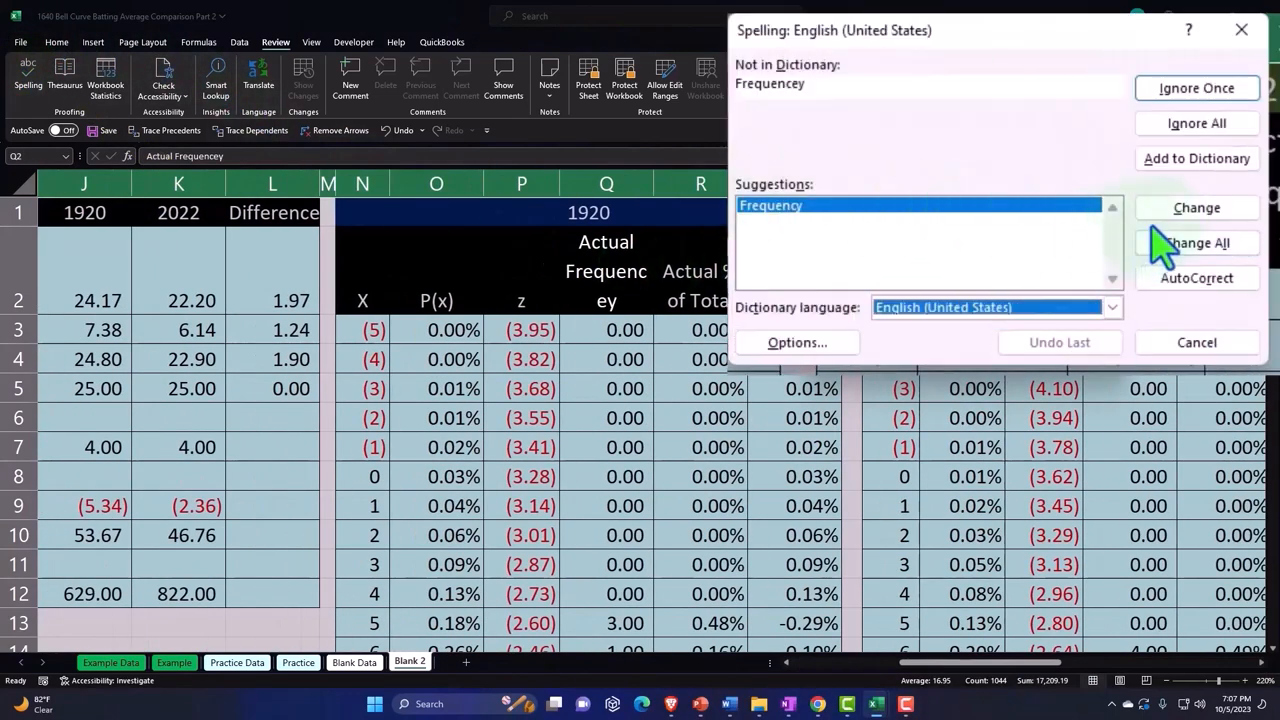
click(1196, 206)
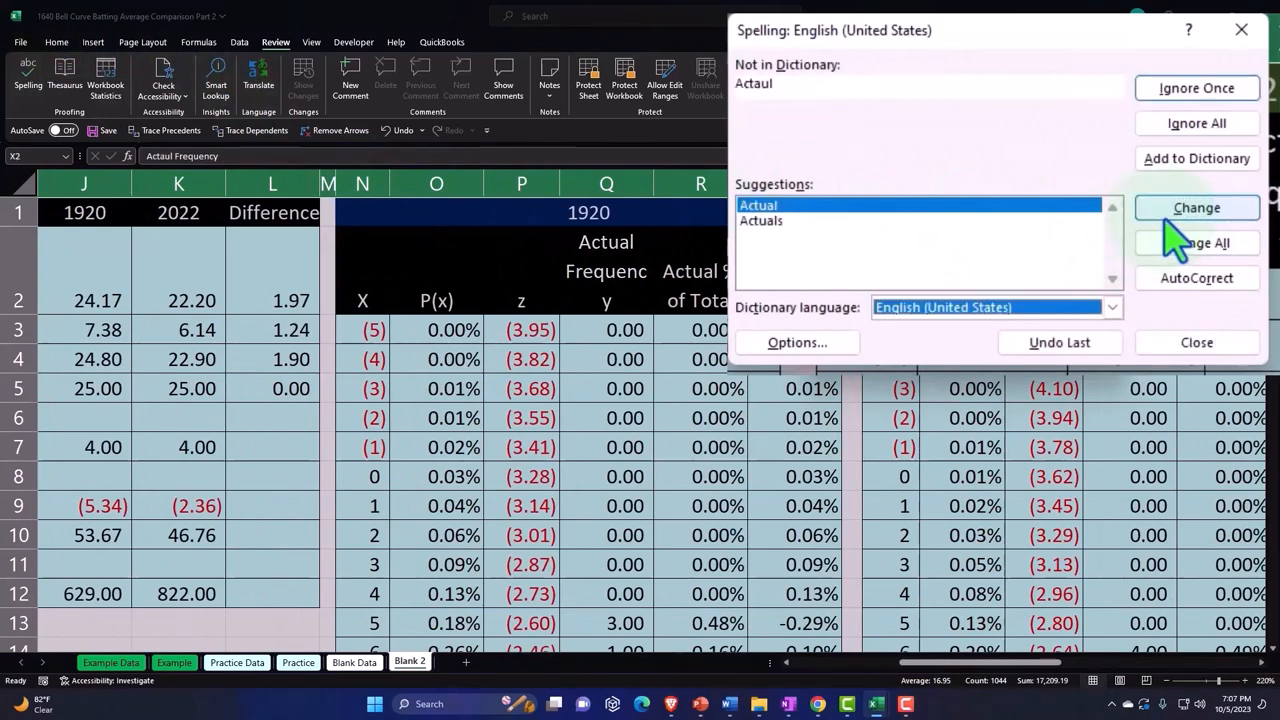
click(1196, 206)
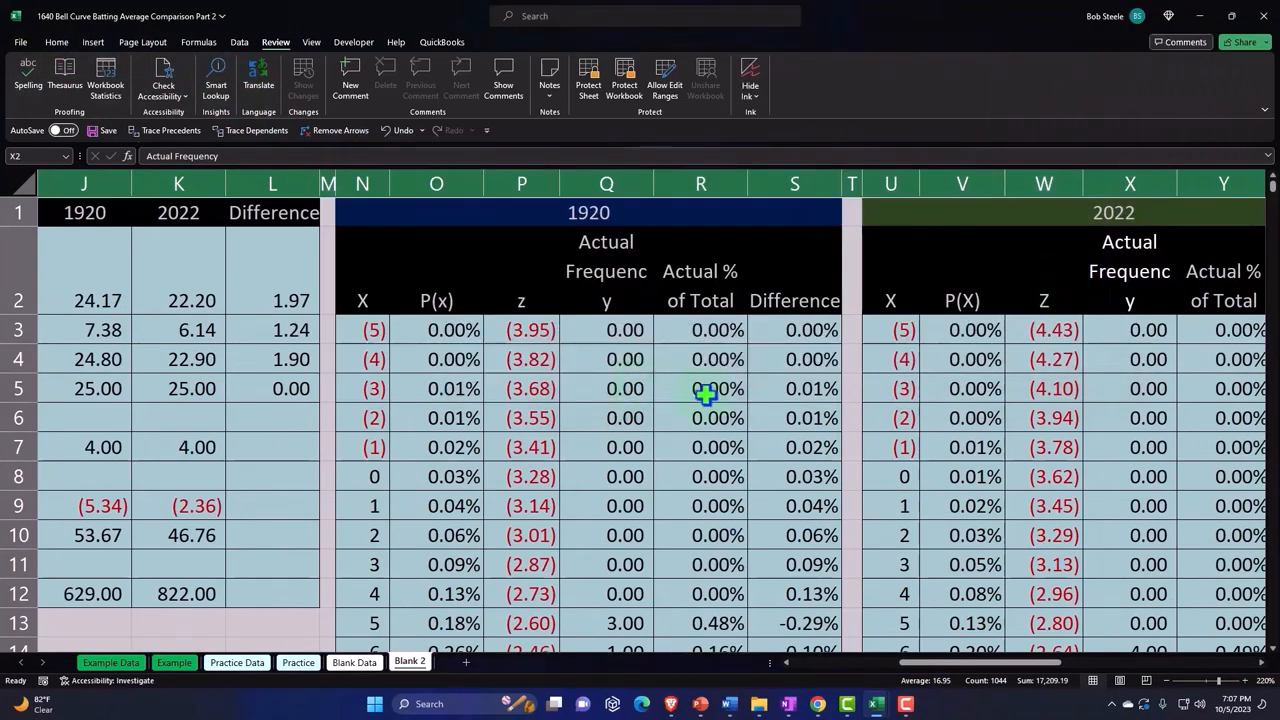